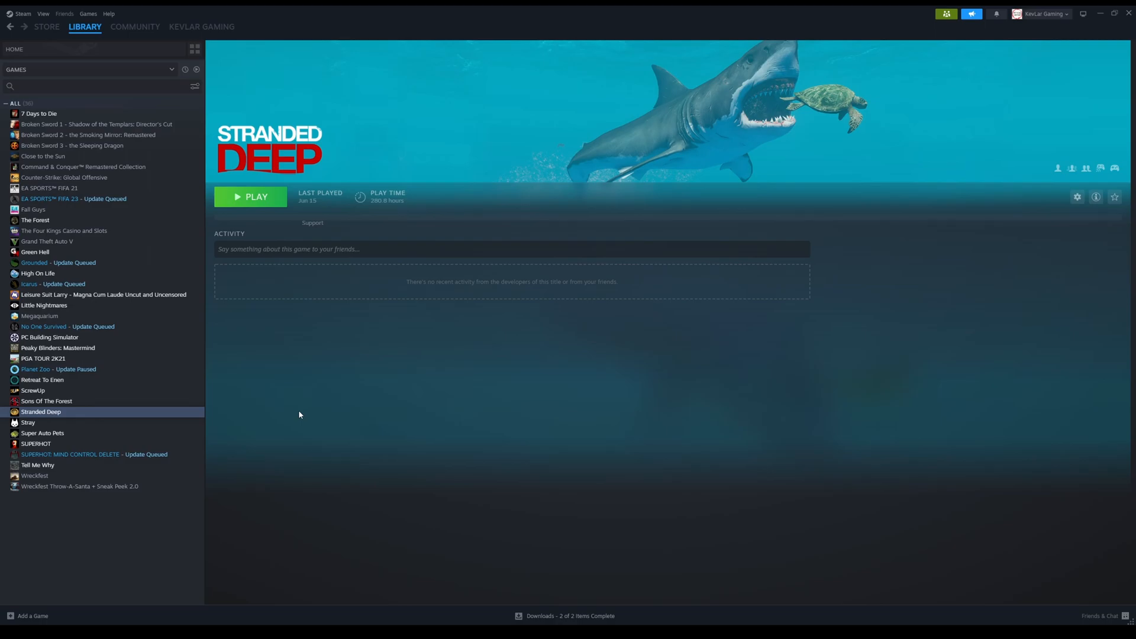
pyautogui.moveTo(571, 210)
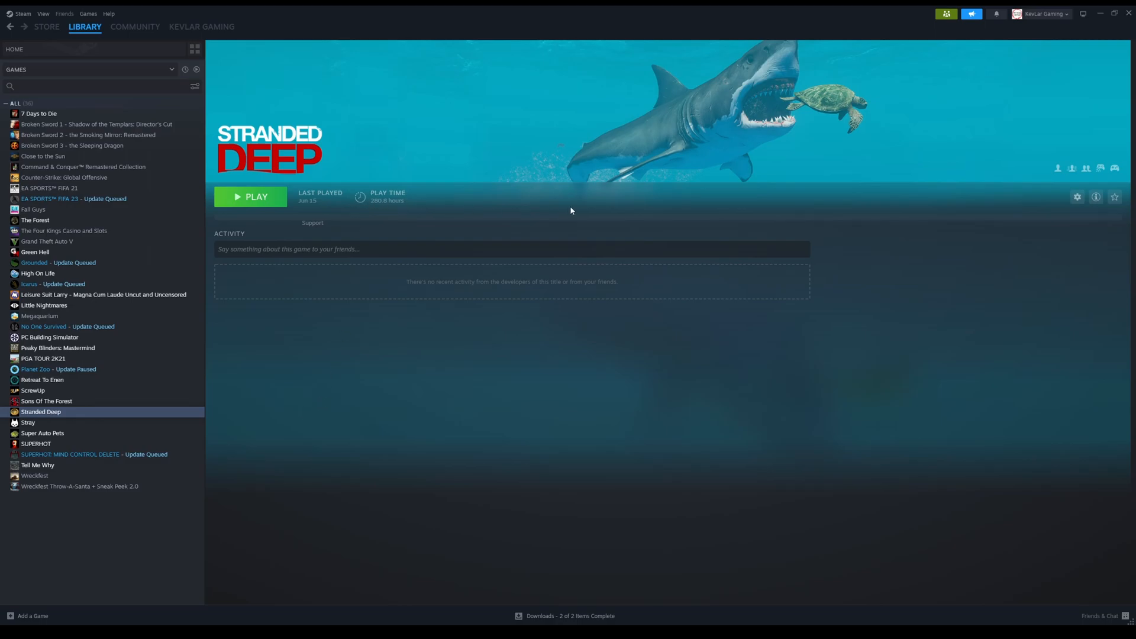
pyautogui.moveTo(797, 178)
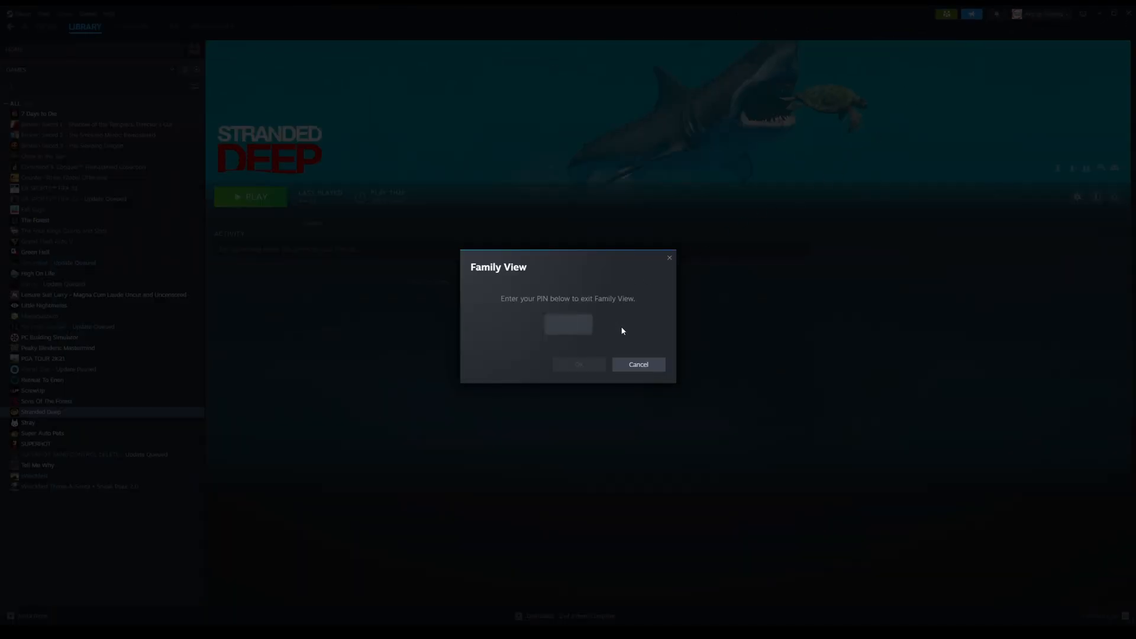
# - Confirm the Family View PIN to turn Family View off for Stranded Deep
pyautogui.click(638, 364)
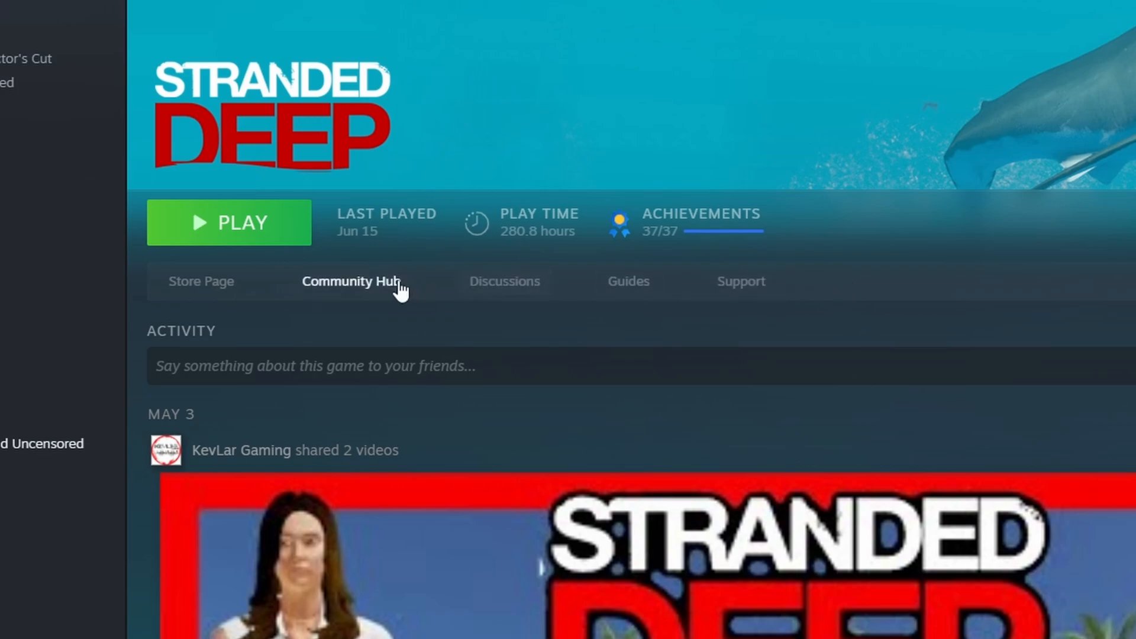
# - Browse Stranded Deep's Community Hub Workshop filtered to the Maps tag
pyautogui.click(351, 281)
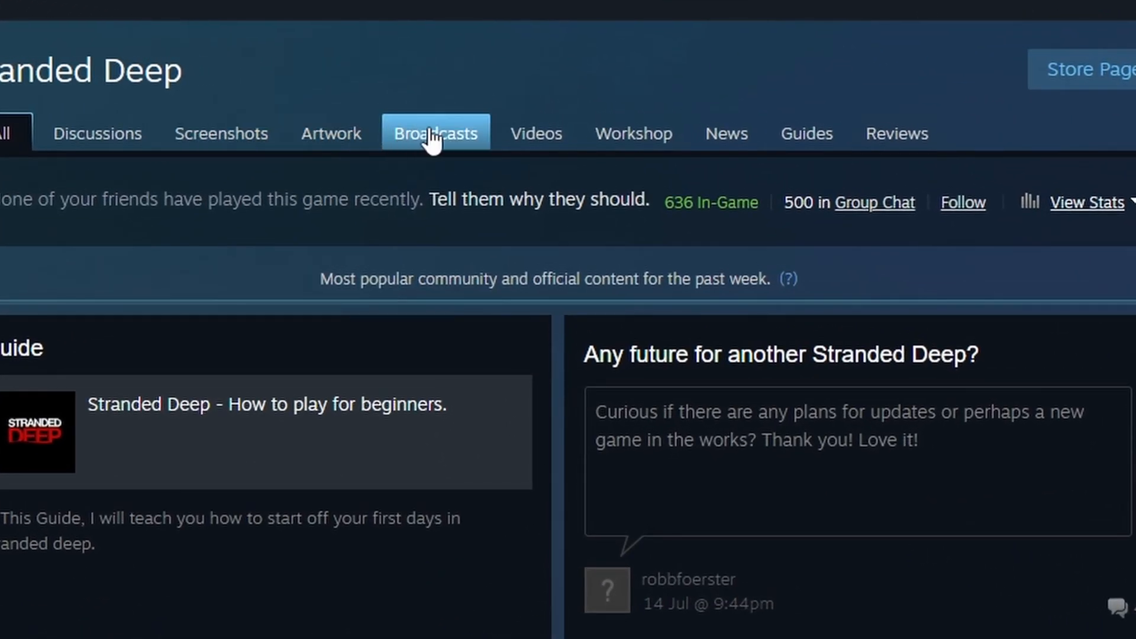
pyautogui.click(632, 133)
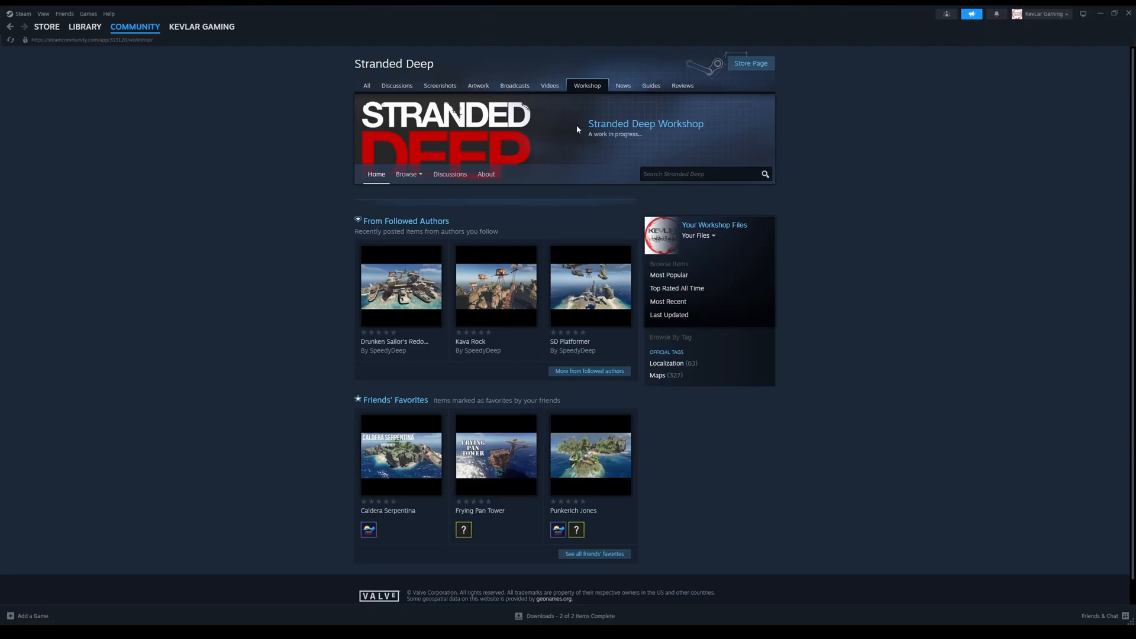
pyautogui.scroll(-3)
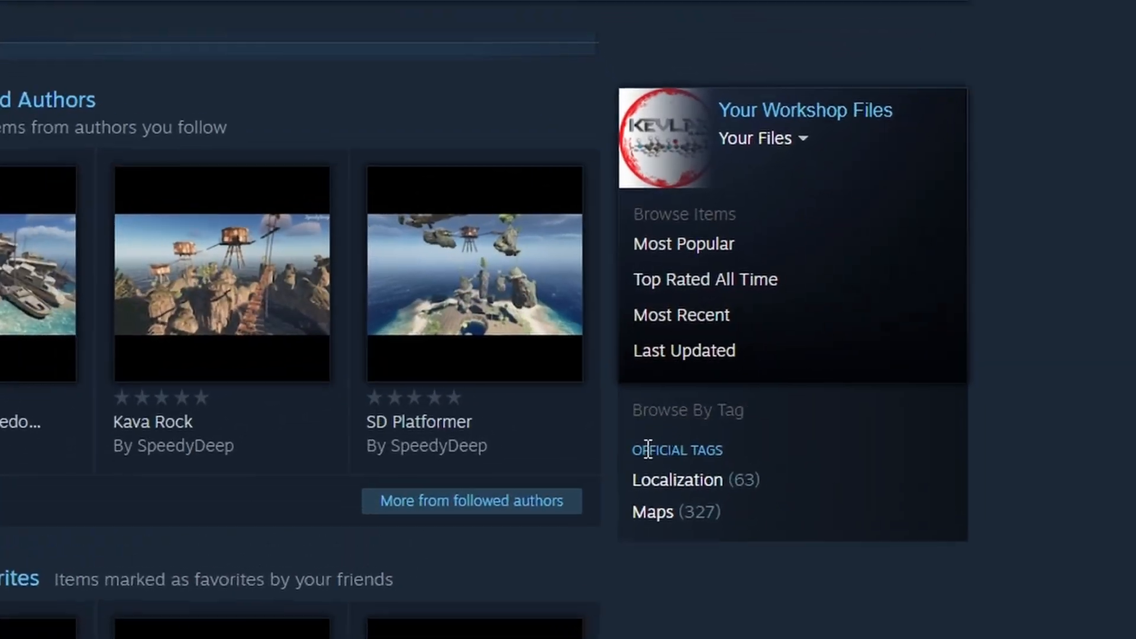
pyautogui.click(651, 512)
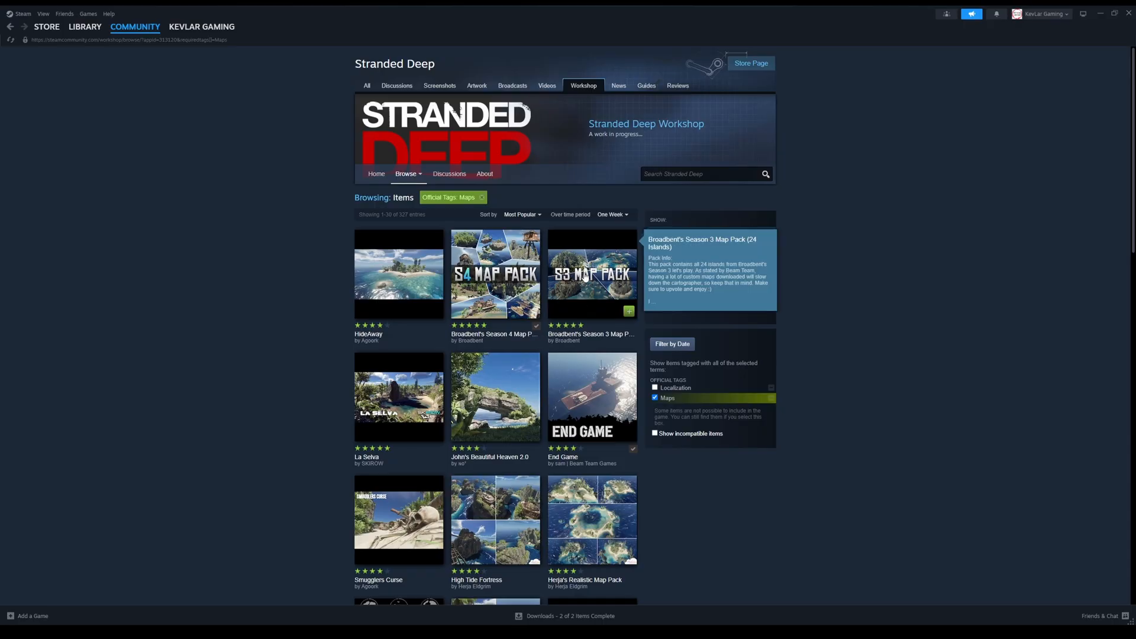
# - Scroll through the Maps-filtered Workshop list to look for Lagereta Island
pyautogui.scroll(-3)
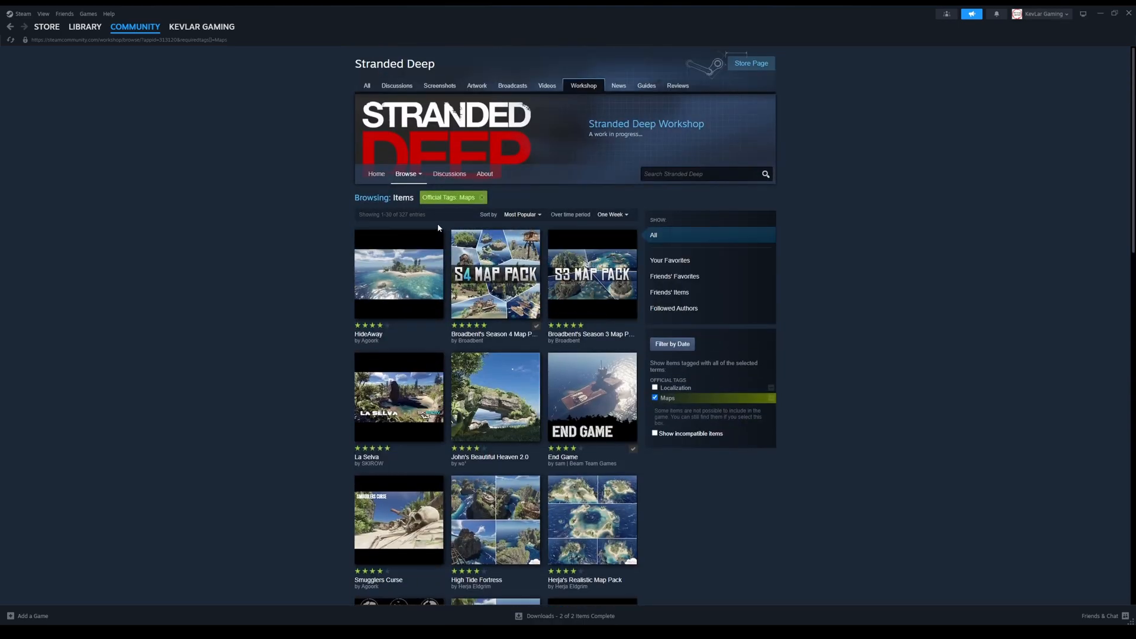
pyautogui.moveTo(626, 315)
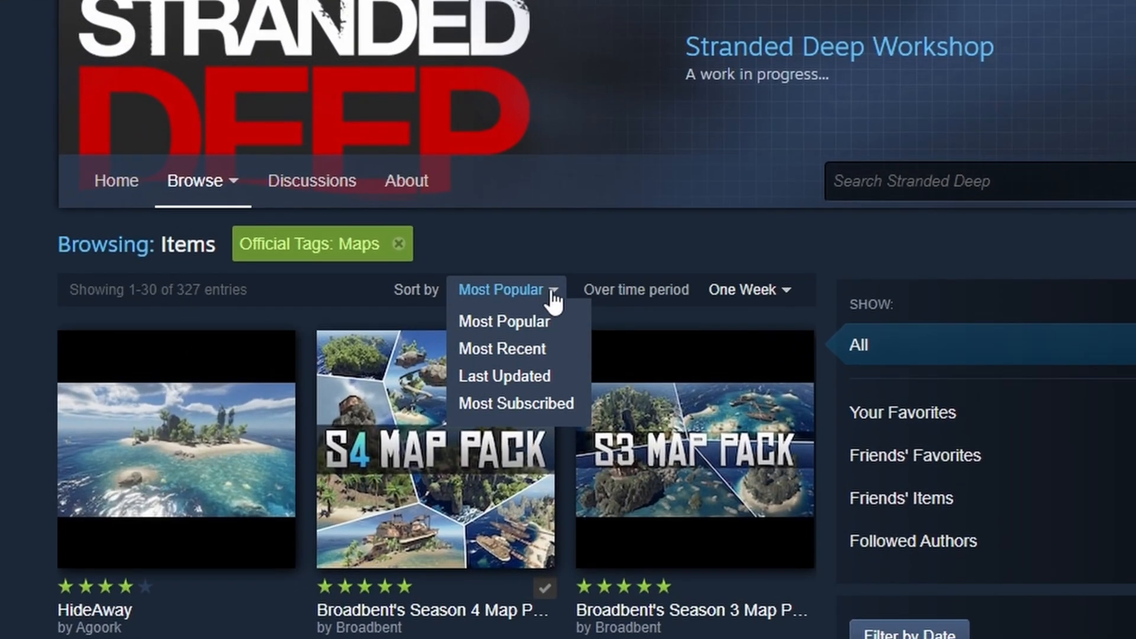
pyautogui.moveTo(512, 380)
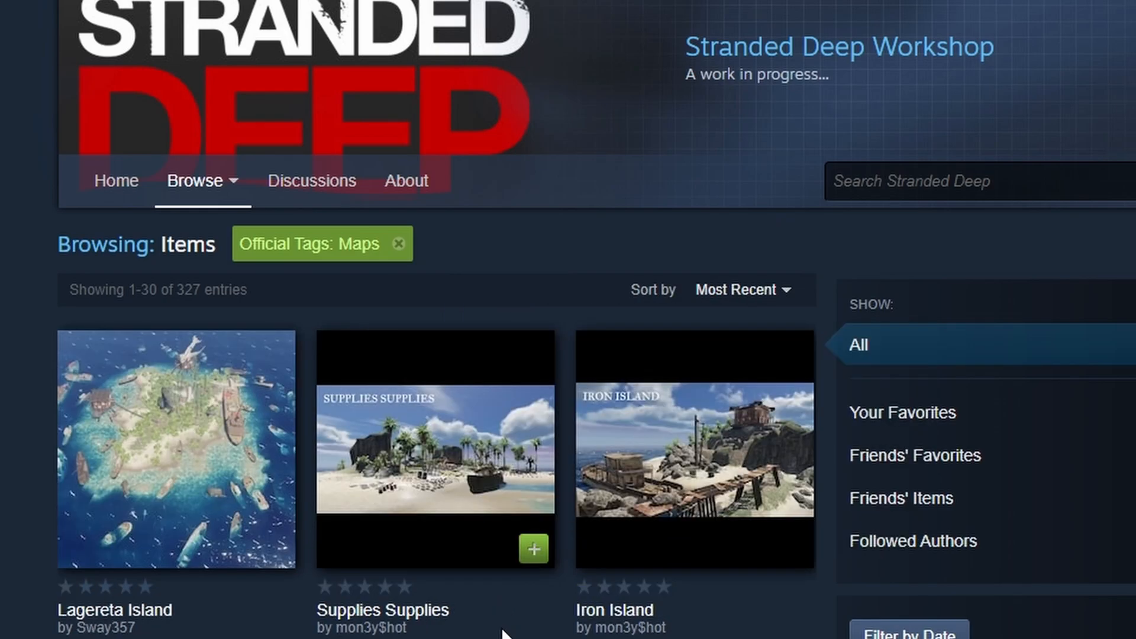
pyautogui.moveTo(112, 623)
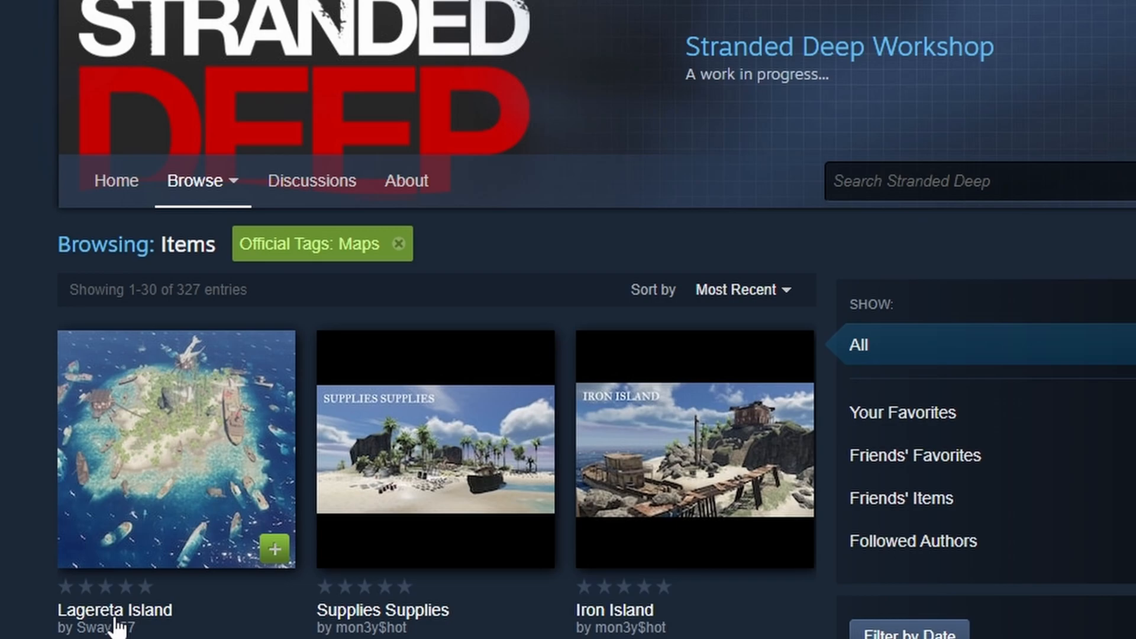
pyautogui.moveTo(274, 593)
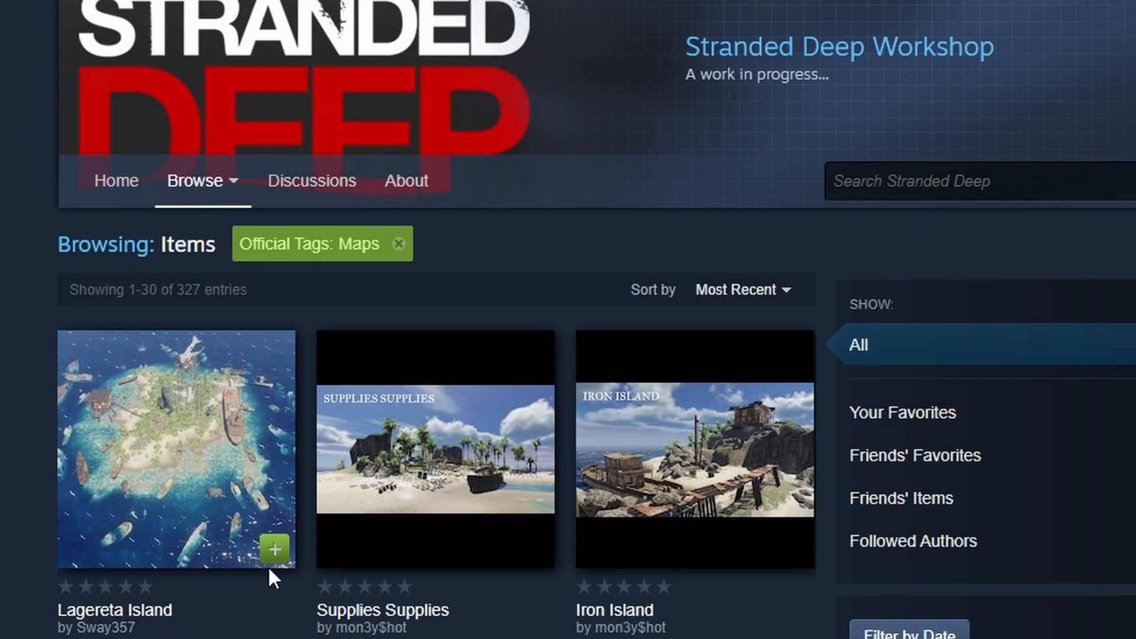
pyautogui.moveTo(280, 566)
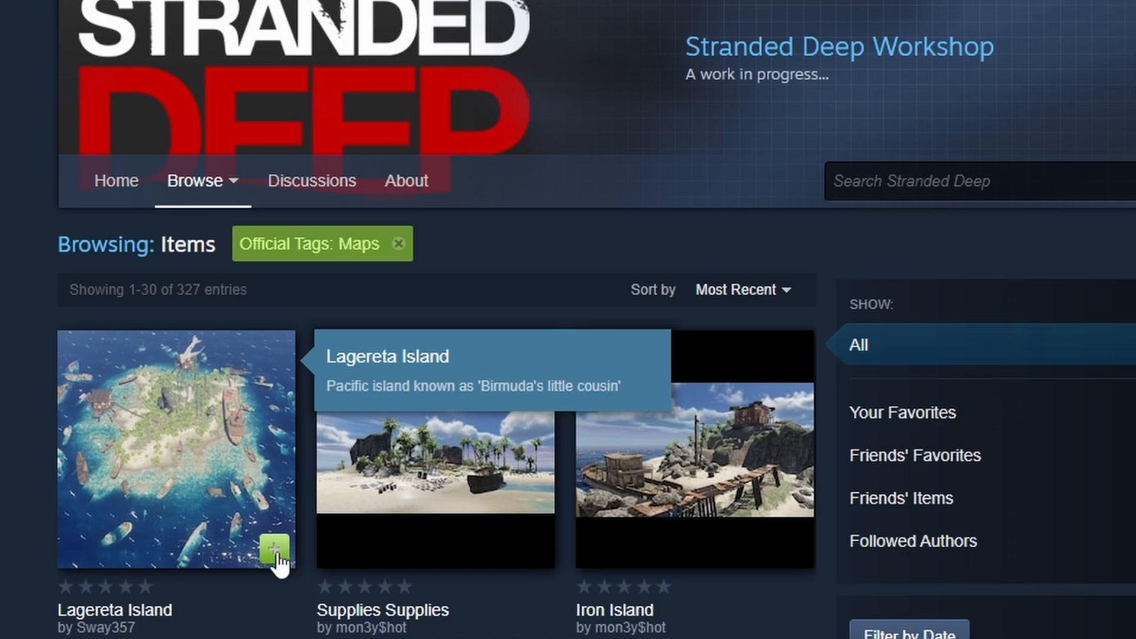
# - Subscribe to Lagereta Island and look over its item page showing Subscribed
pyautogui.click(275, 560)
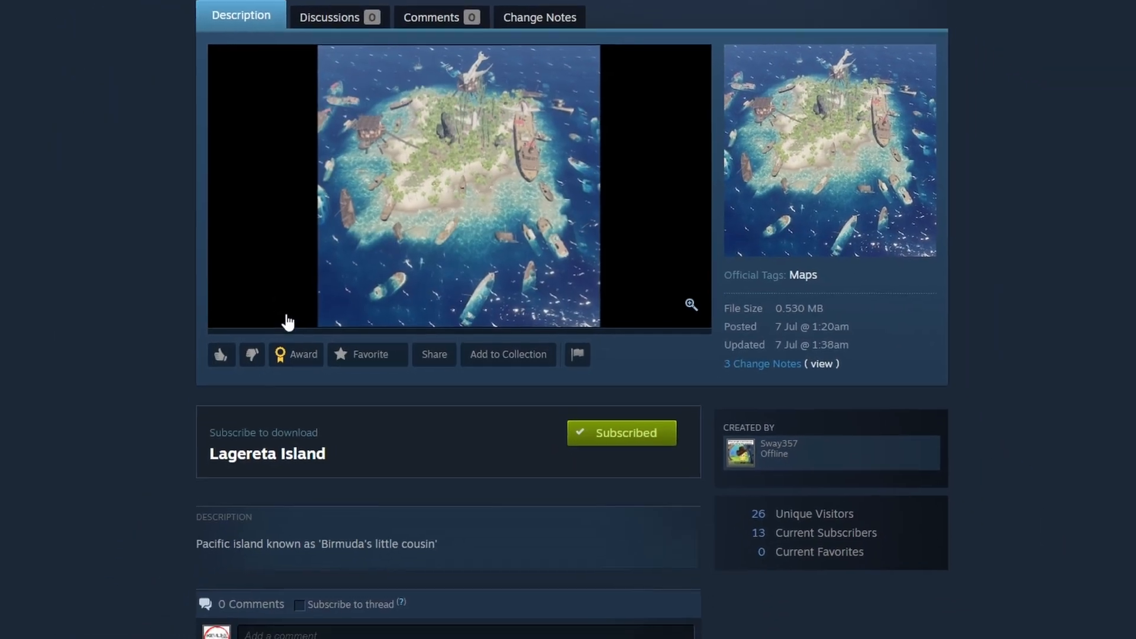
pyautogui.scroll(-3)
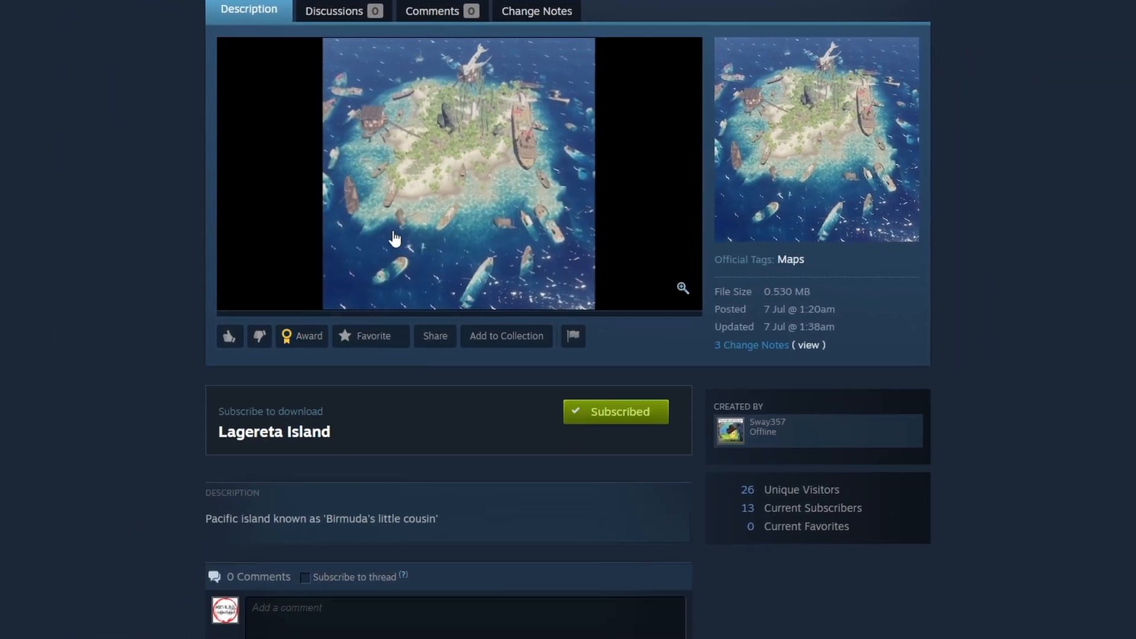
pyautogui.moveTo(424, 86)
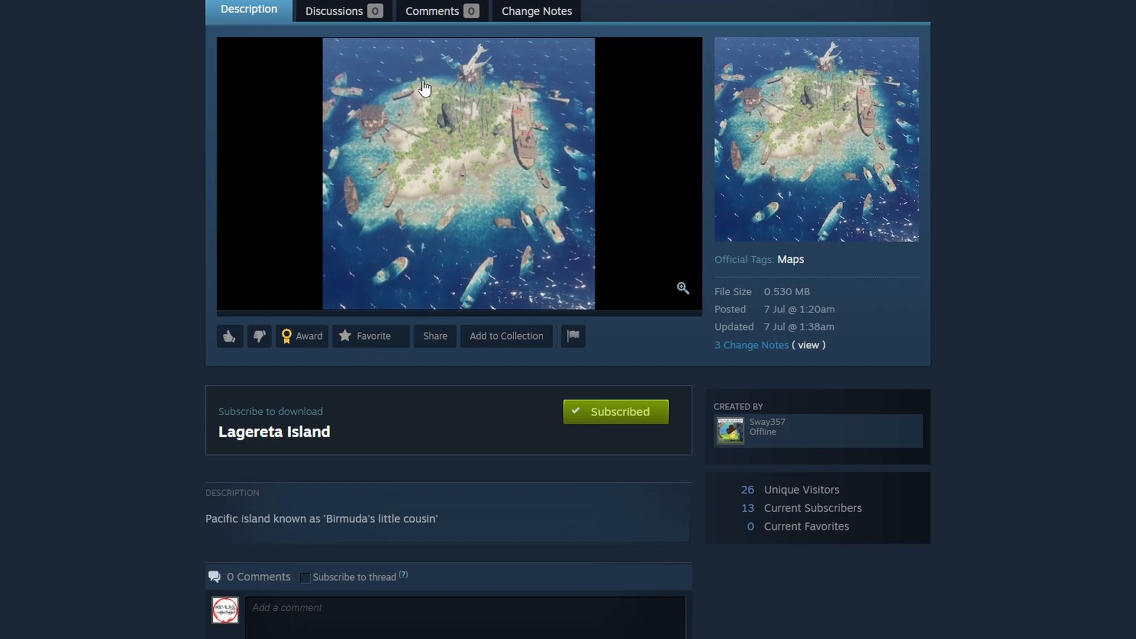
pyautogui.click(616, 412)
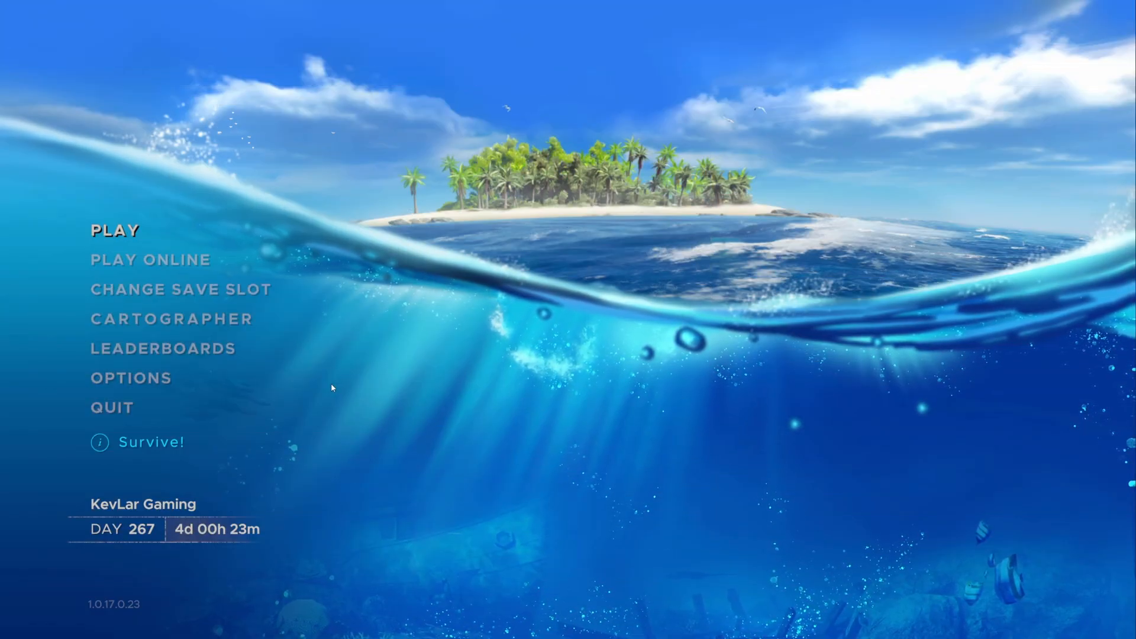
# - Open Cartographer's Community tab and scroll the island list to Lagereta Island by Sway357
pyautogui.click(115, 230)
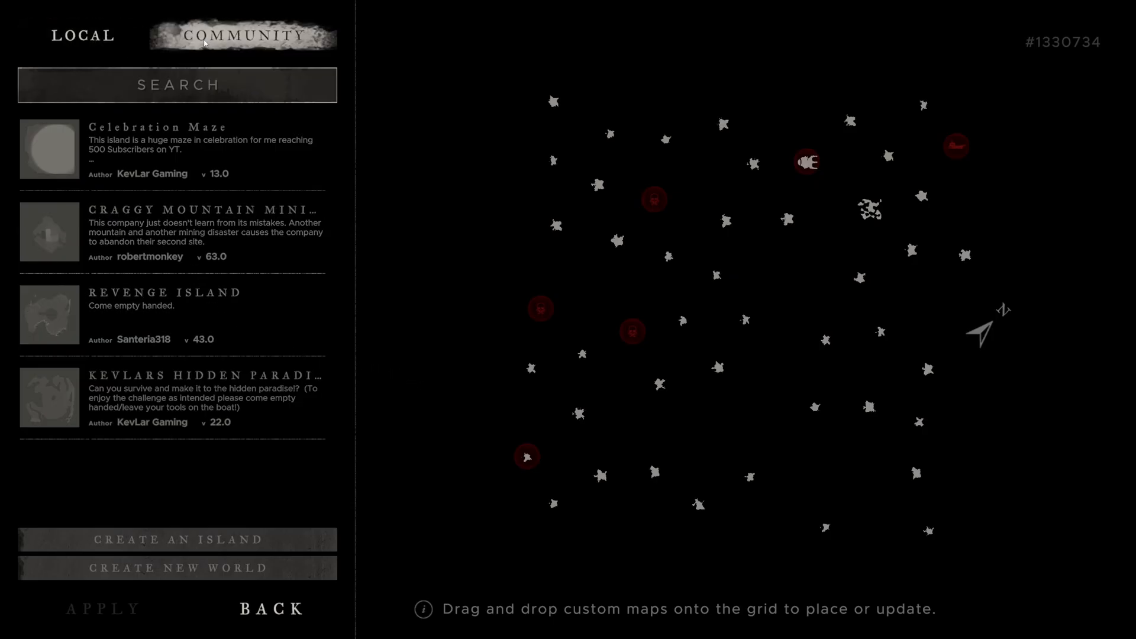
pyautogui.click(81, 34)
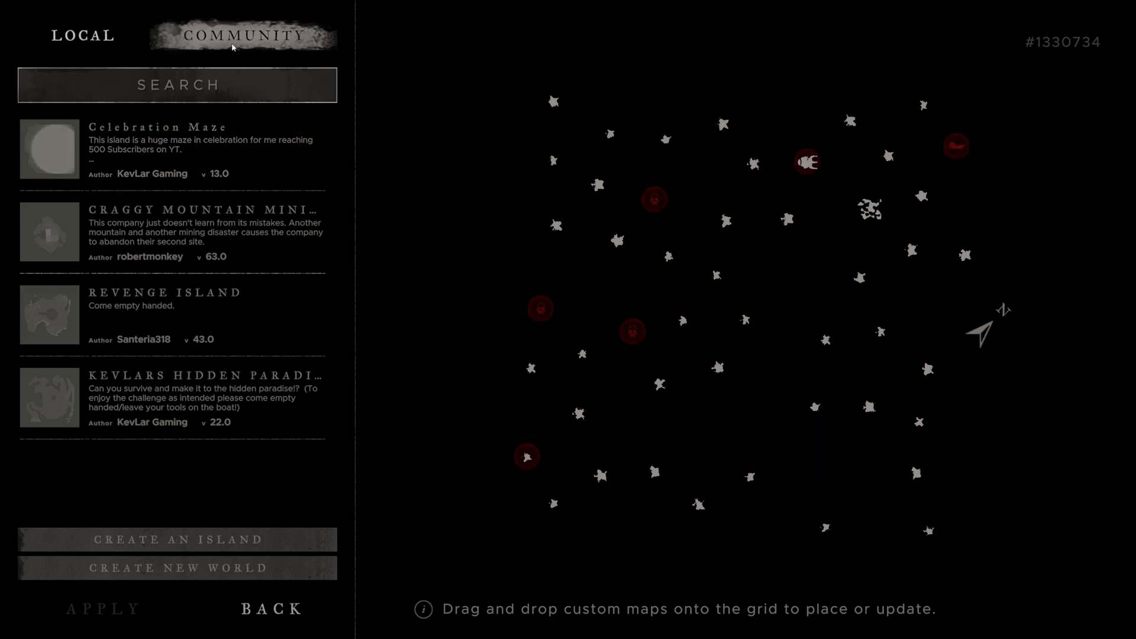
pyautogui.scroll(-3)
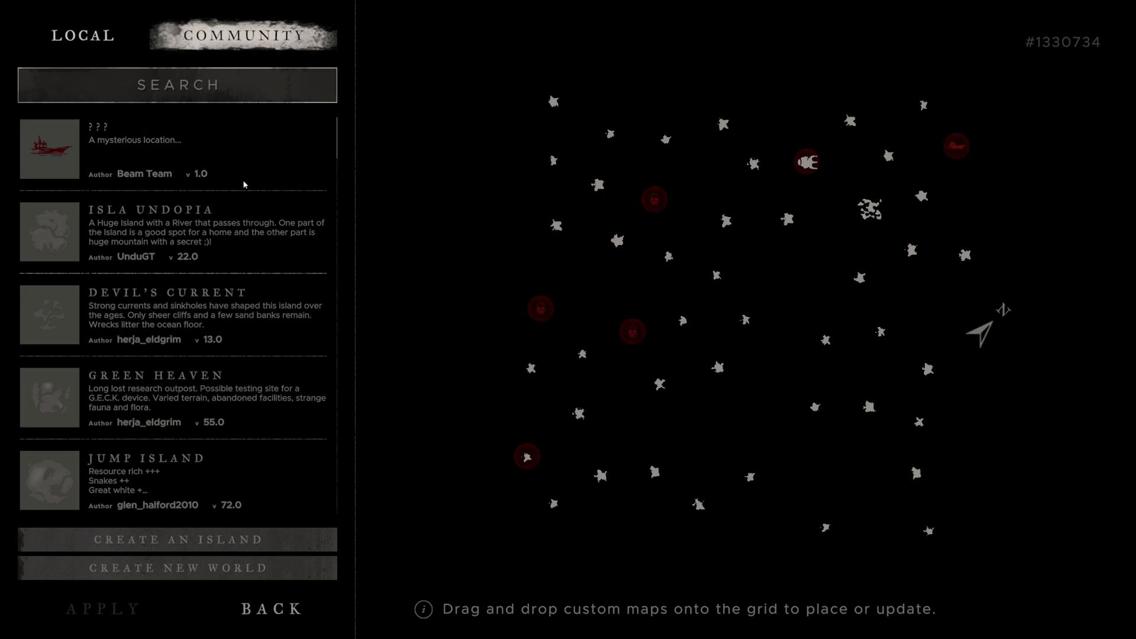
pyautogui.scroll(-3)
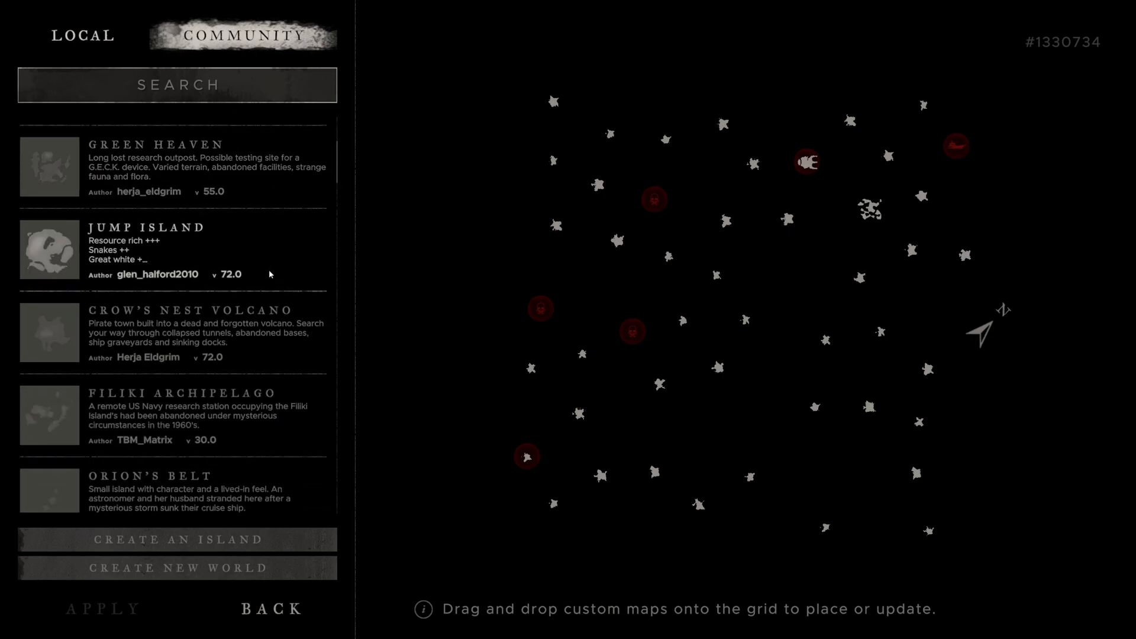
pyautogui.scroll(-3)
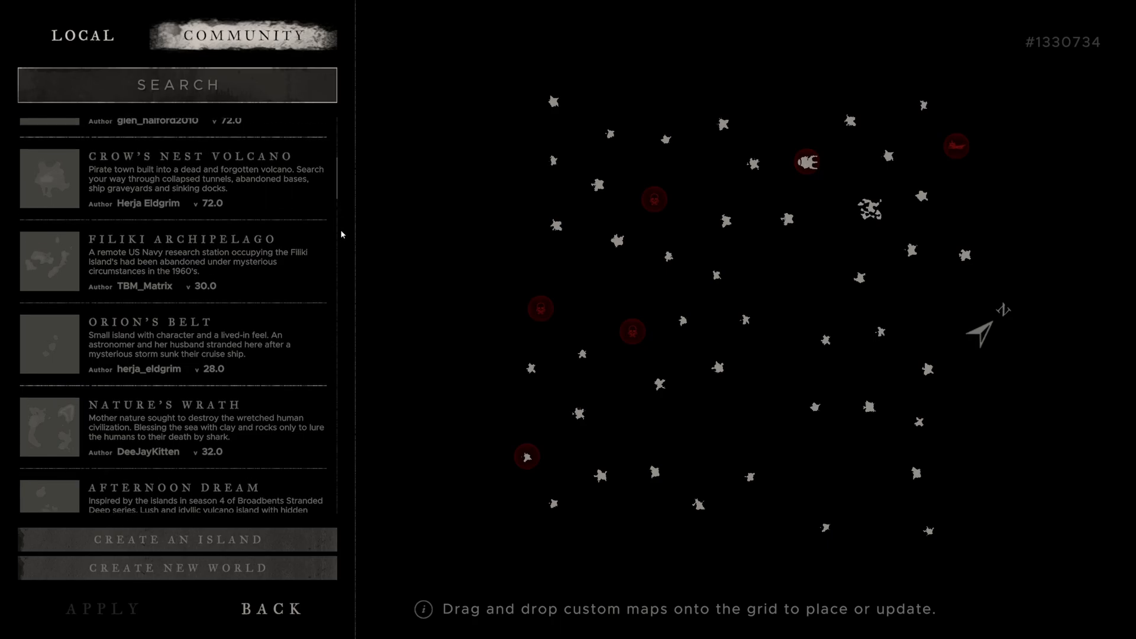
pyautogui.scroll(-3)
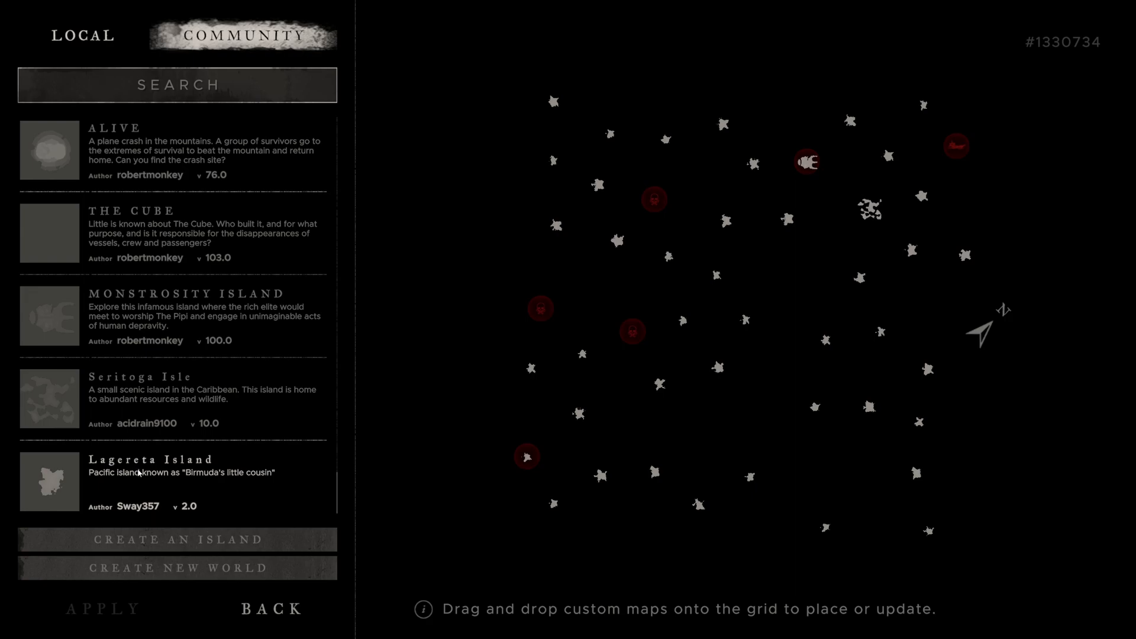
pyautogui.moveTo(716, 274)
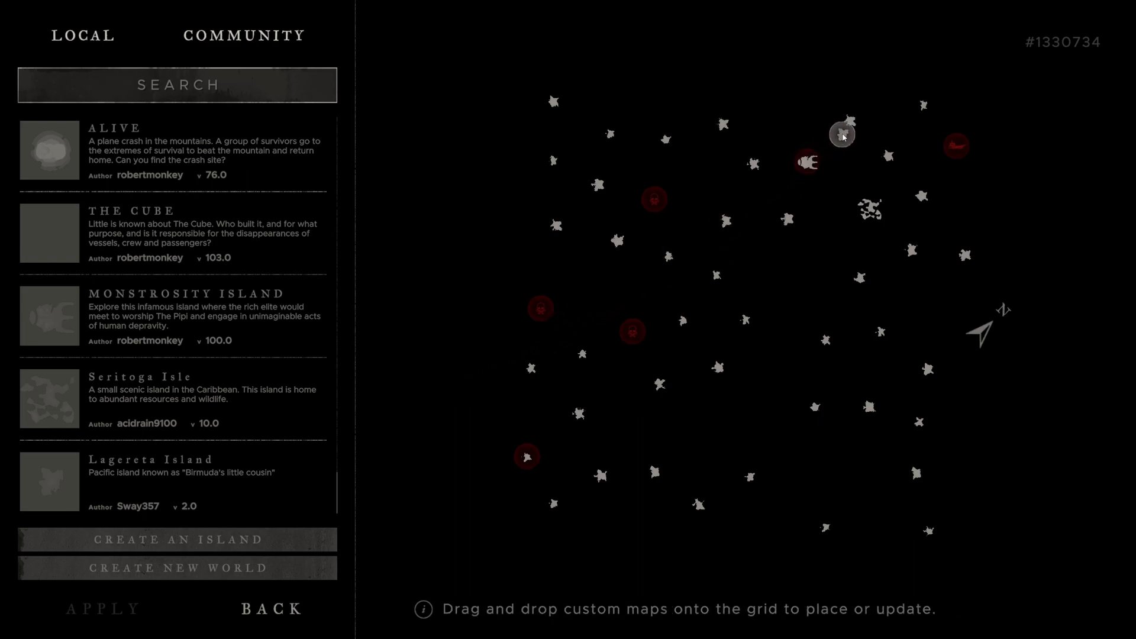
# - Apply the world map with Lagereta Island placed on the grid
pyautogui.click(840, 132)
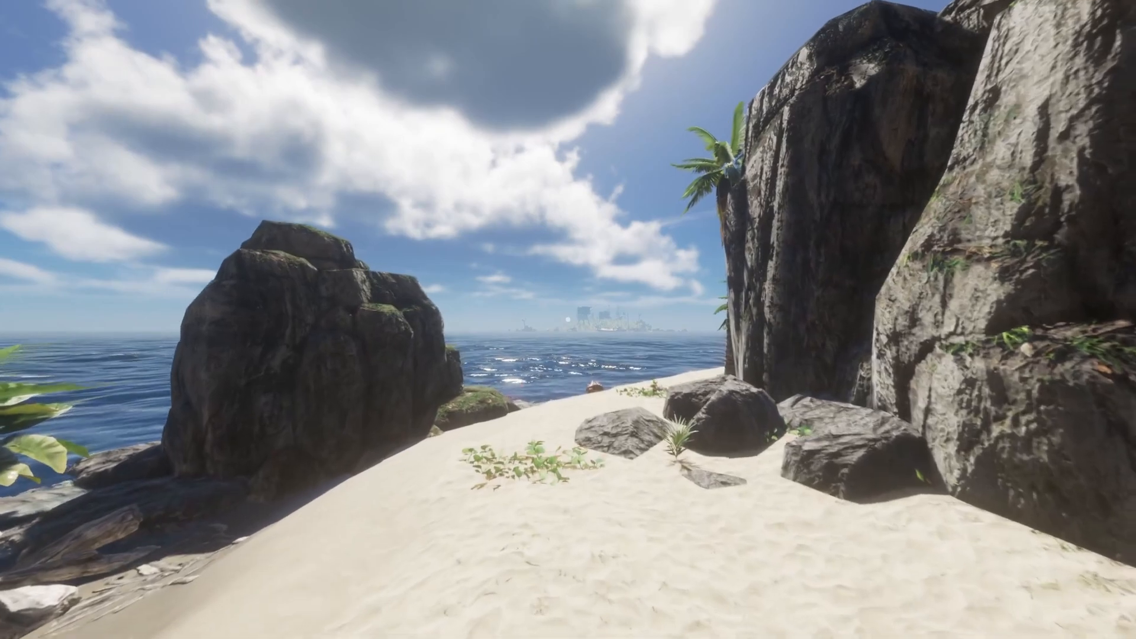
pyautogui.moveTo(568, 320)
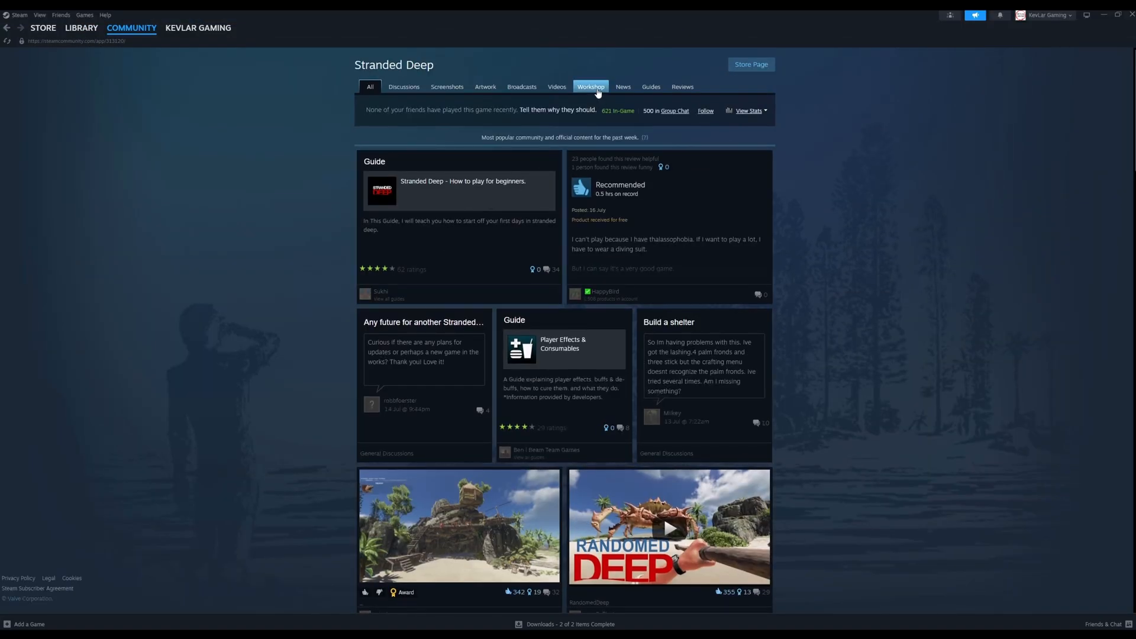
# - Open the Workshop tab on the Stranded Deep community hub
pyautogui.click(591, 86)
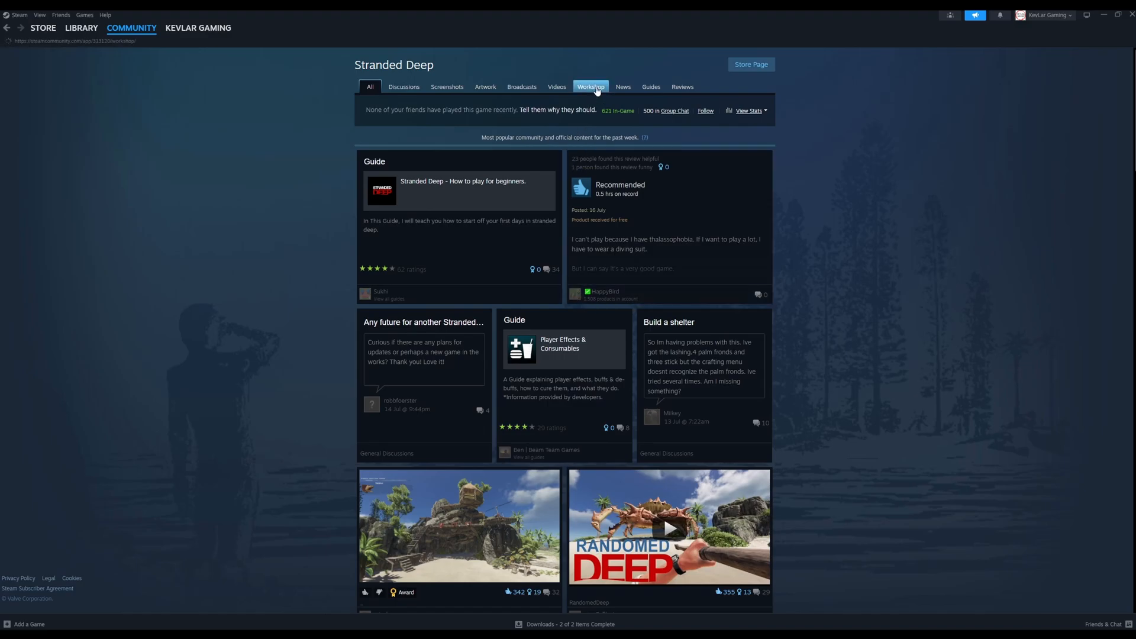
pyautogui.click(591, 86)
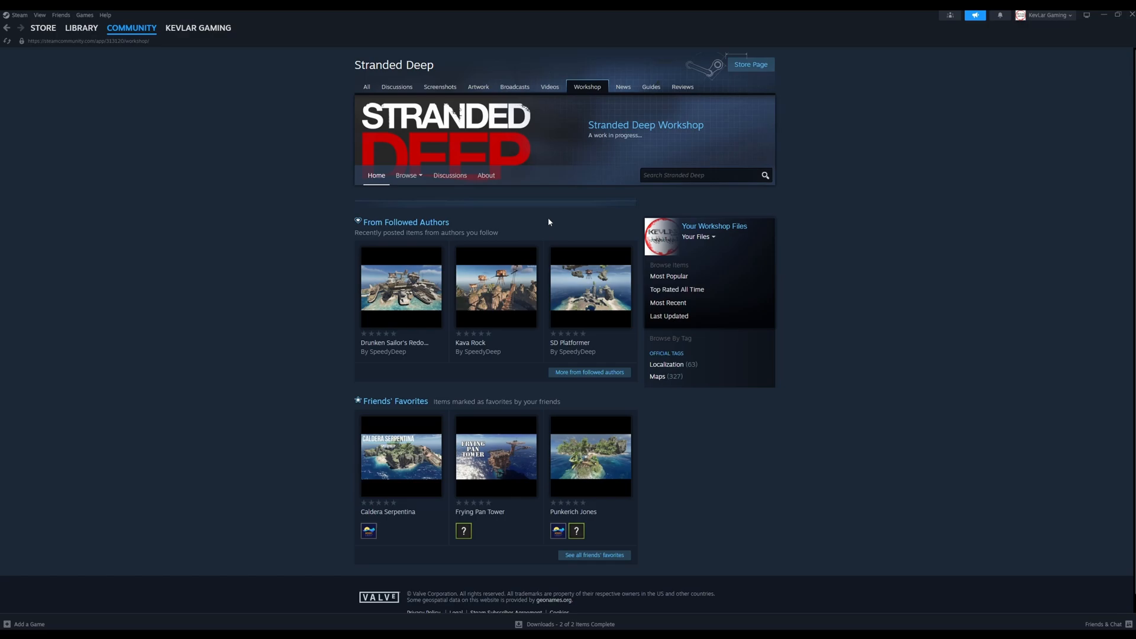
pyautogui.moveTo(533, 229)
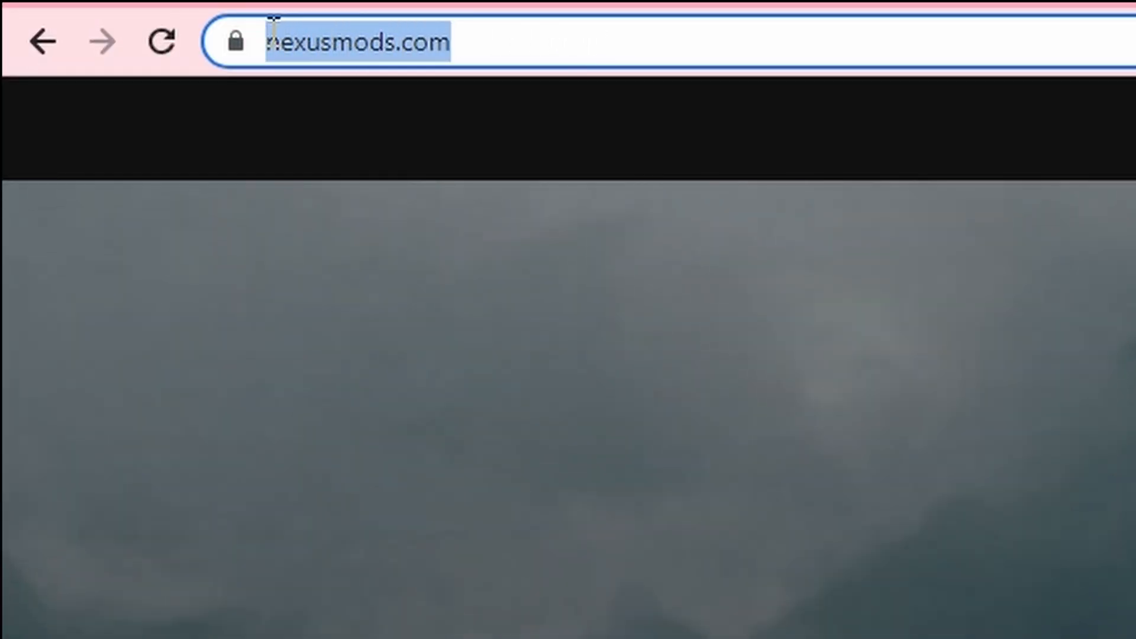
# - Load nexusmods.com and go to the Nexus Mods registration page
pyautogui.press('Enter')
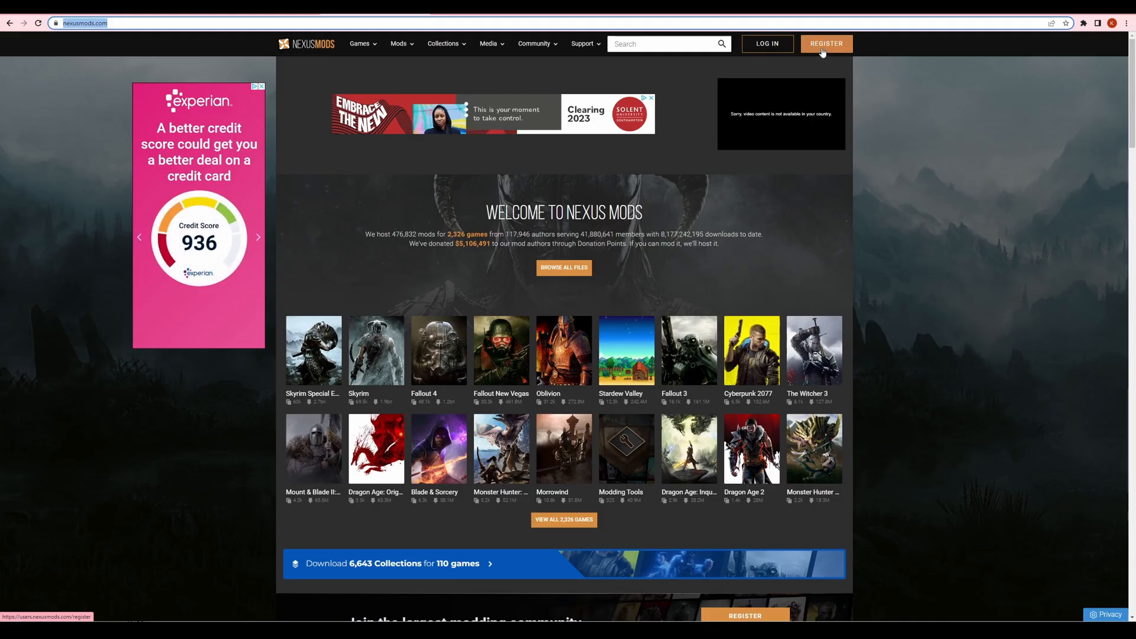
pyautogui.click(826, 44)
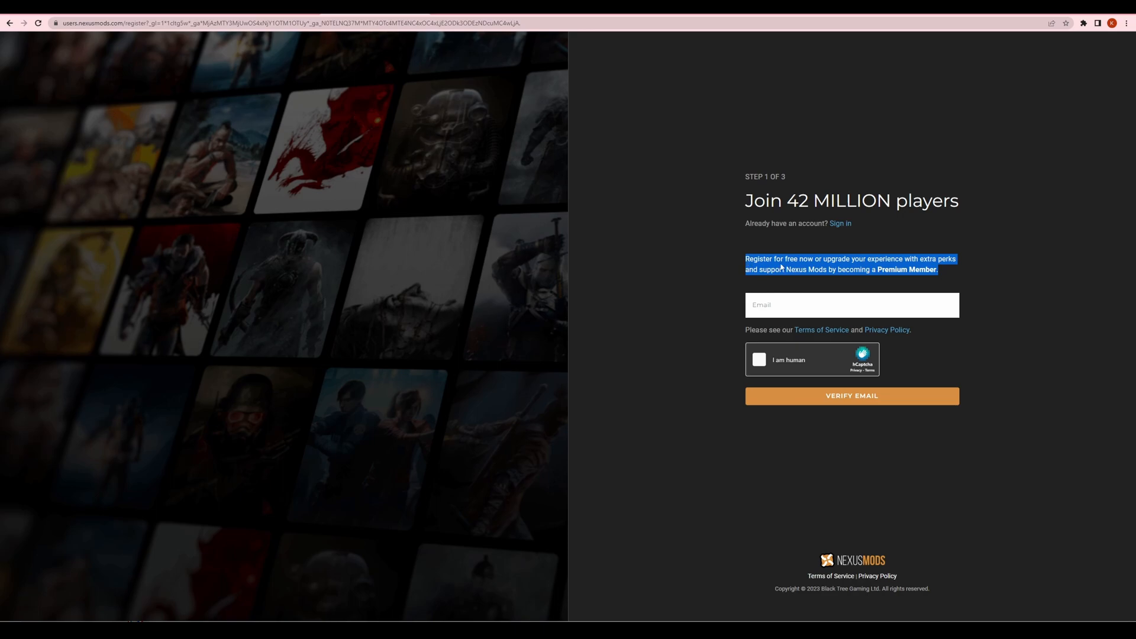
pyautogui.moveTo(887, 246)
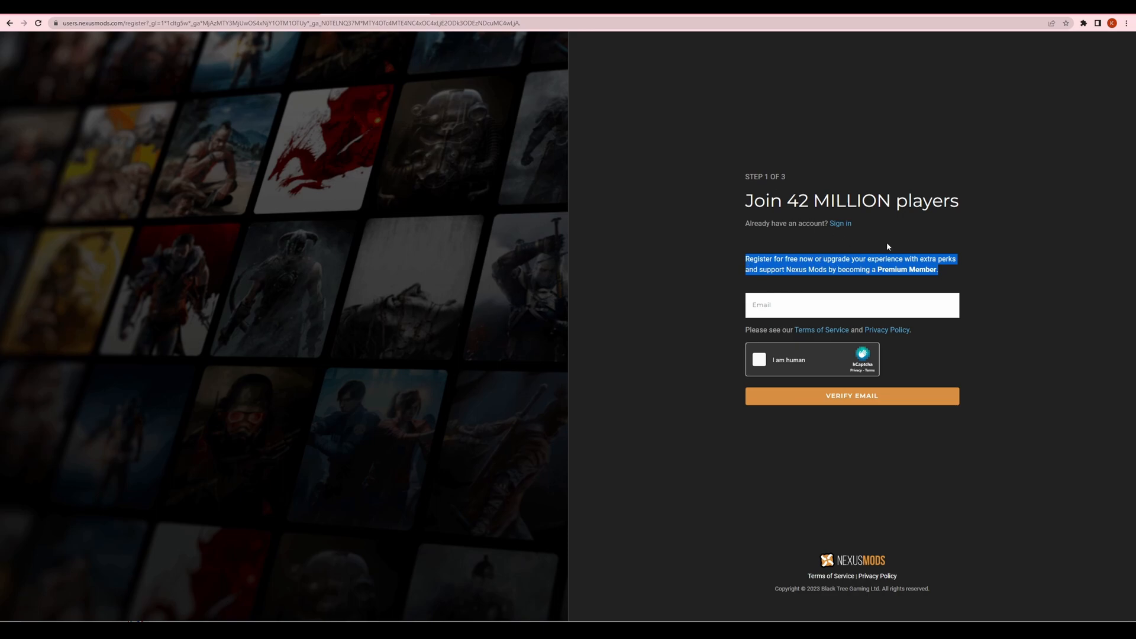
pyautogui.moveTo(545, 89)
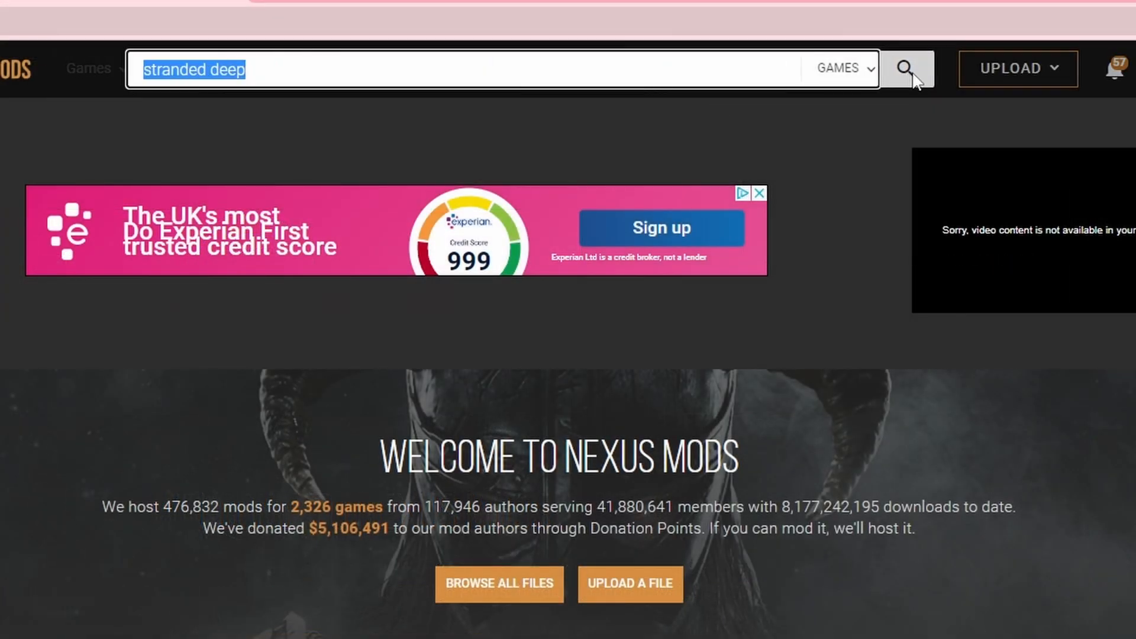
# - Search 'stranded deep' and scroll the Stranded Deep game page to its latest mods
pyautogui.click(903, 68)
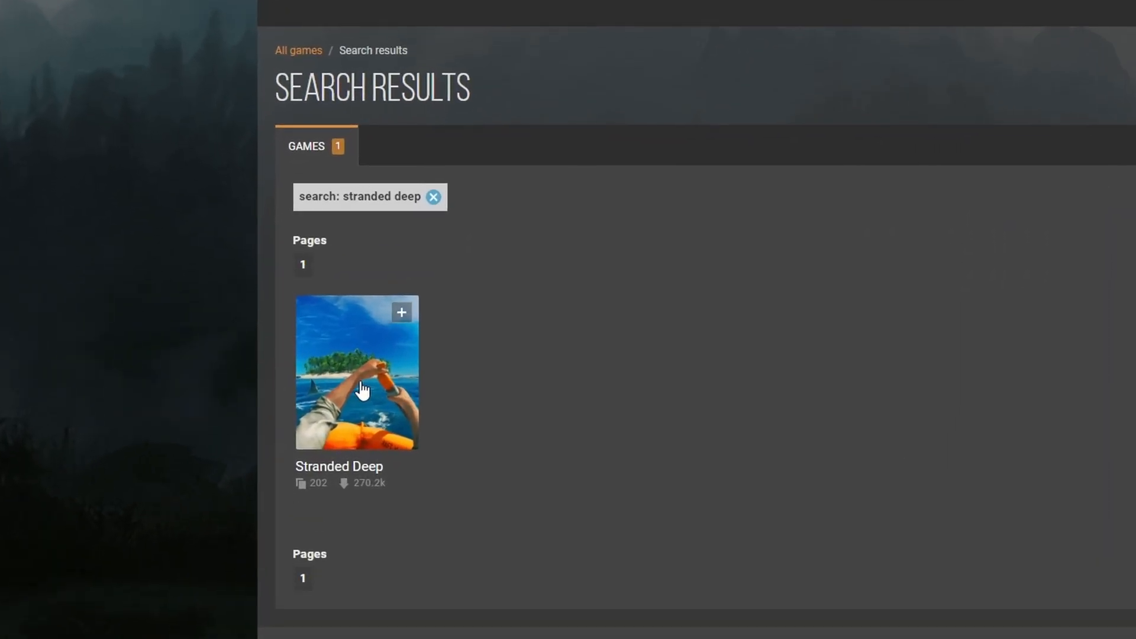
pyautogui.click(357, 387)
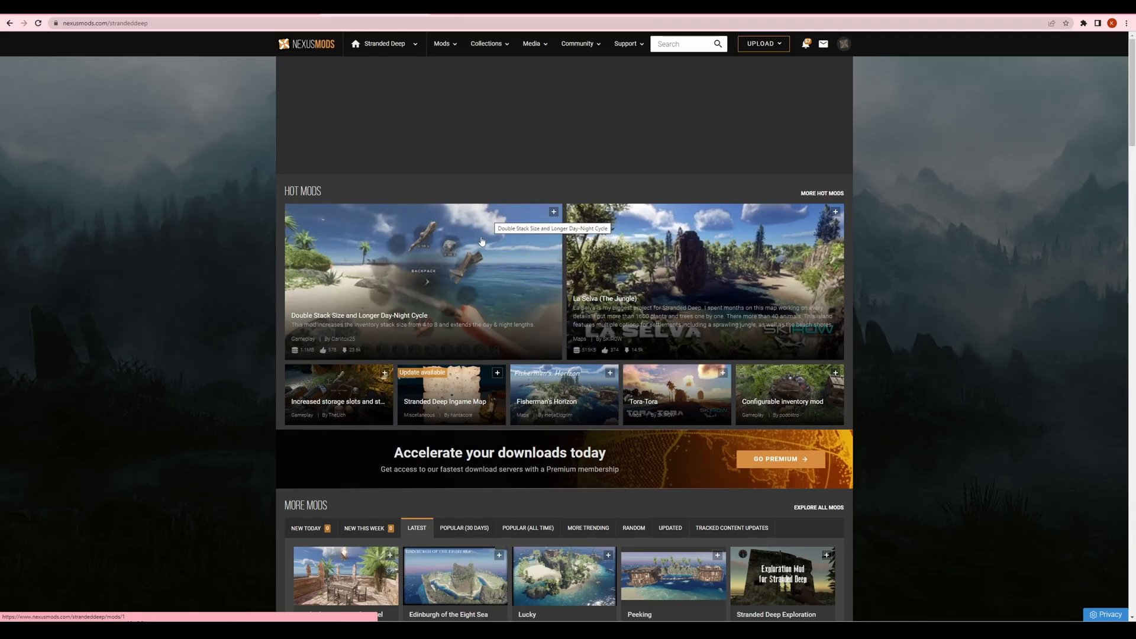
pyautogui.scroll(-3)
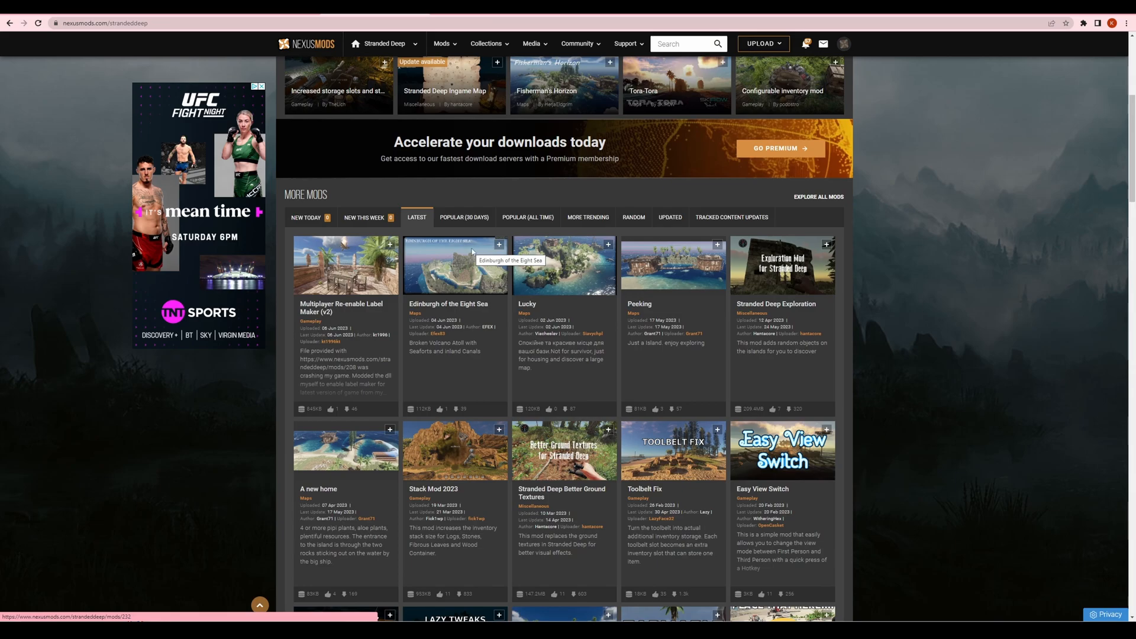
pyautogui.moveTo(571, 317)
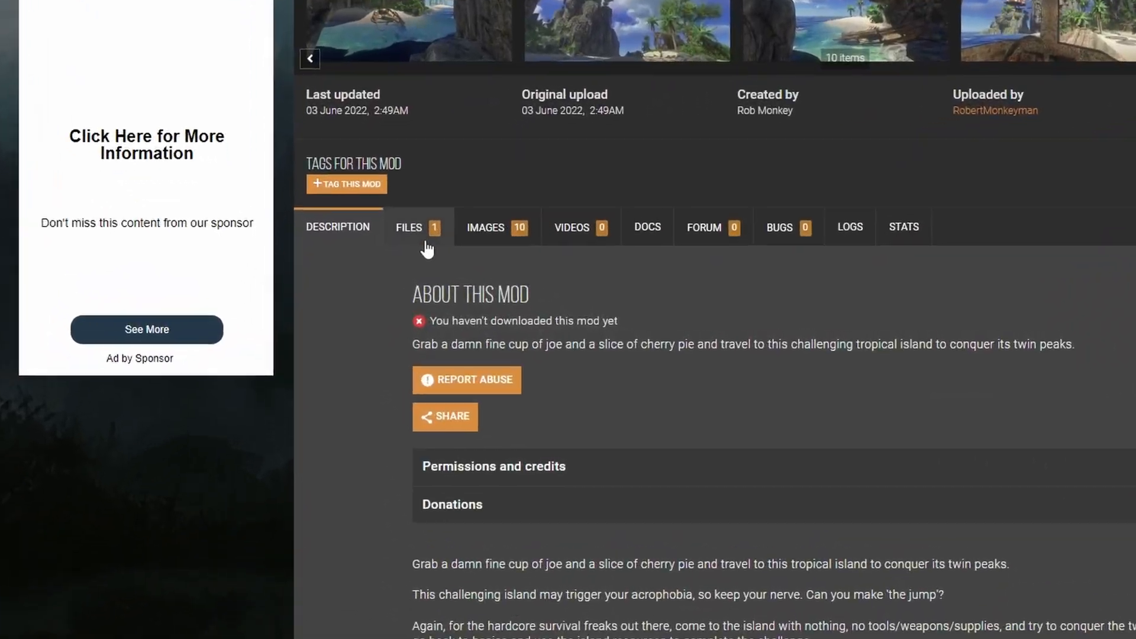
# - Download the Twin Peaks main file via Manual Download and Slow Download
pyautogui.click(409, 227)
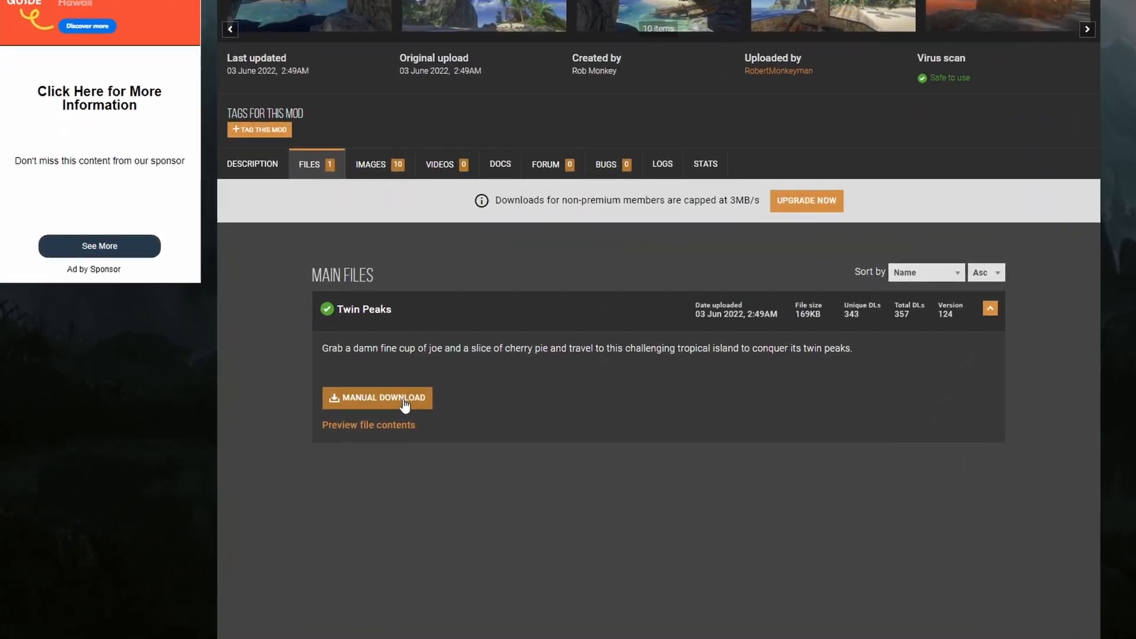
pyautogui.click(377, 398)
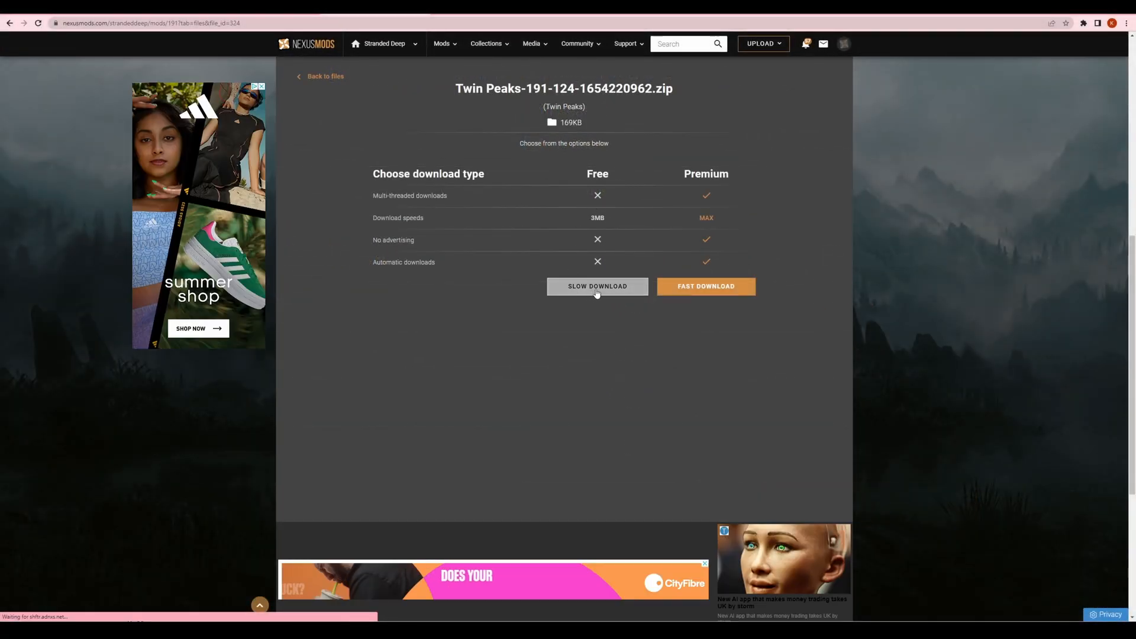
pyautogui.click(597, 286)
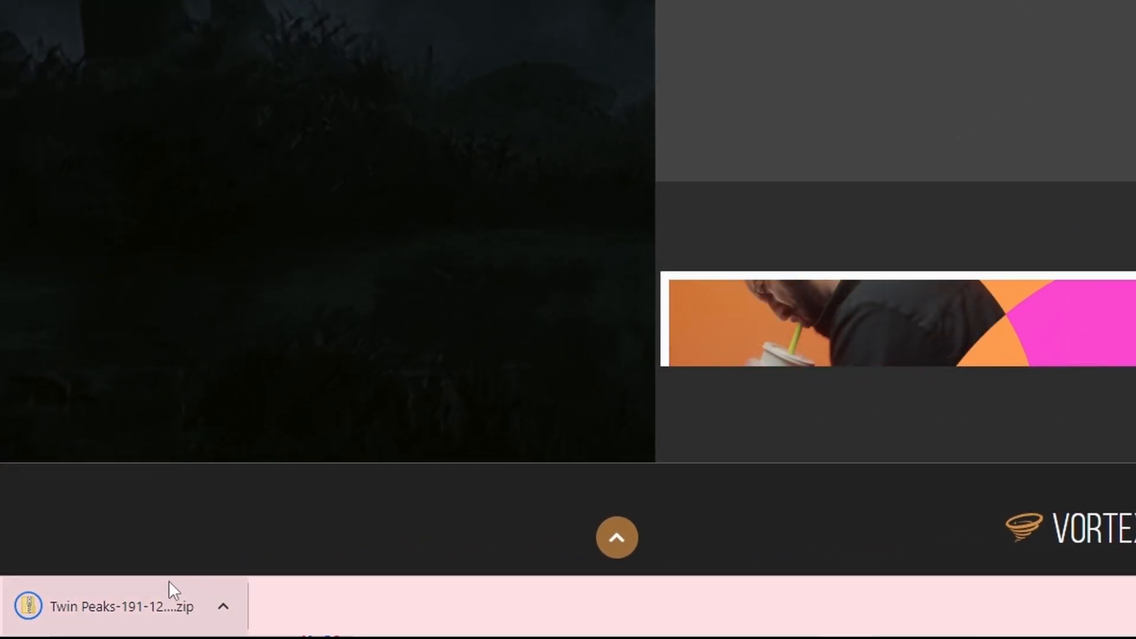
# - Open the downloaded Twin Peaks zip from the browser's download bar
pyautogui.click(119, 606)
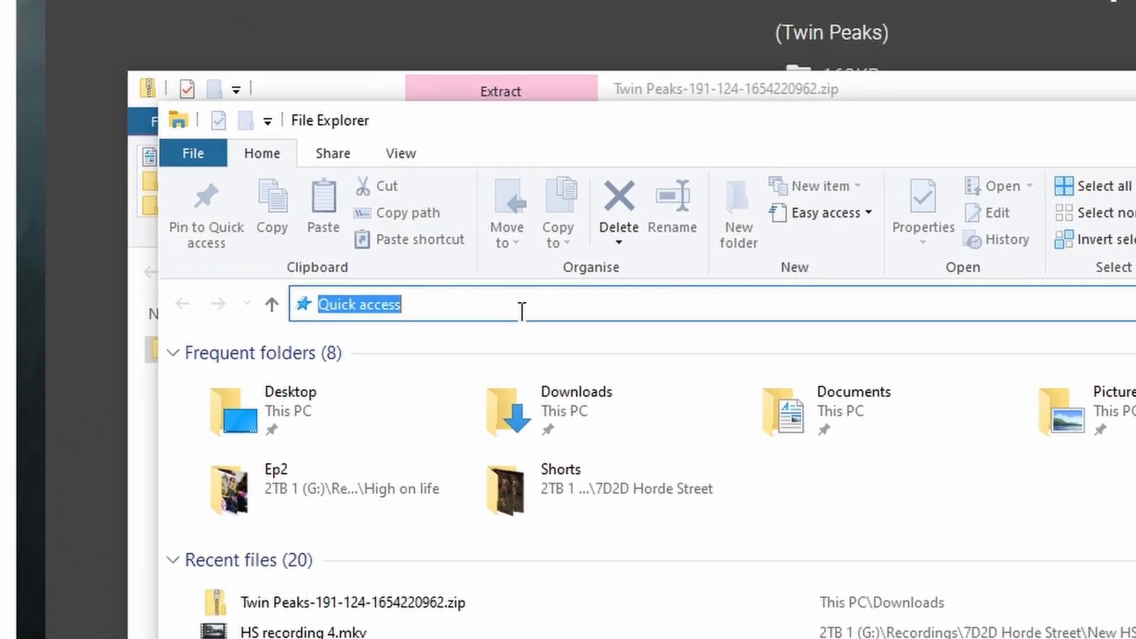
# - Go to %appdata% and then up to the AppData folder
pyautogui.write('%ap')
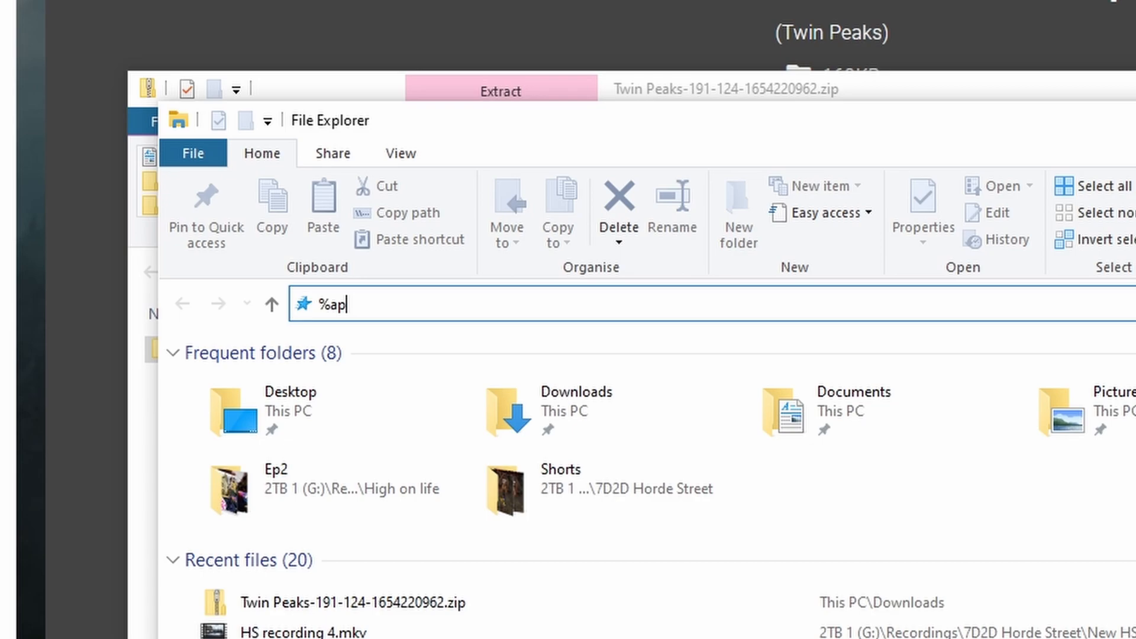
pyautogui.write('pdata')
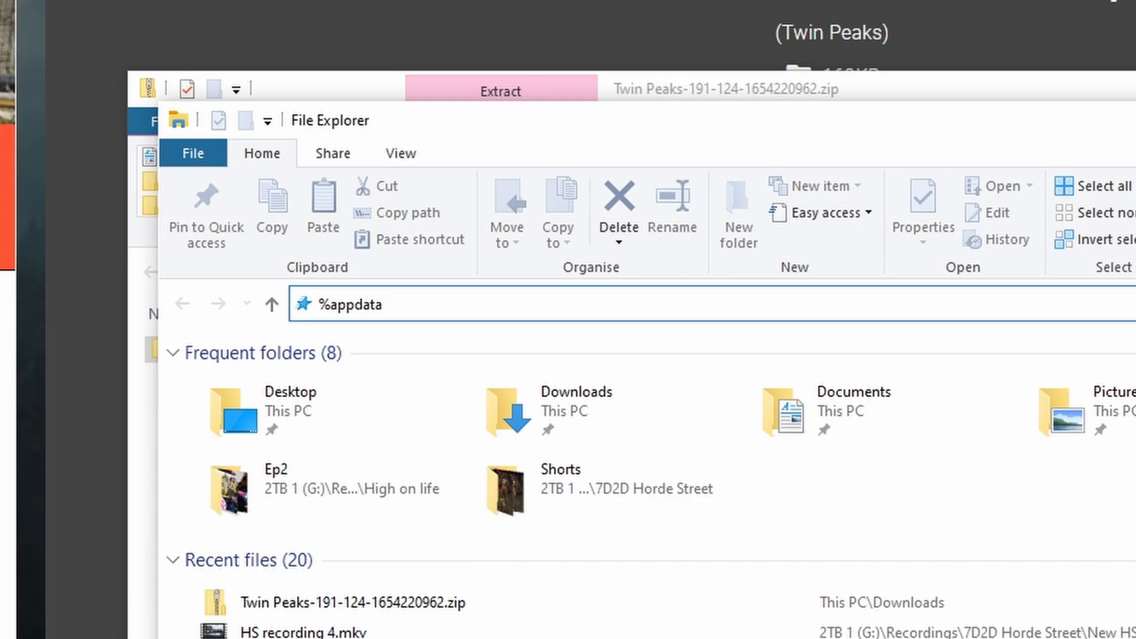
pyautogui.write('%')
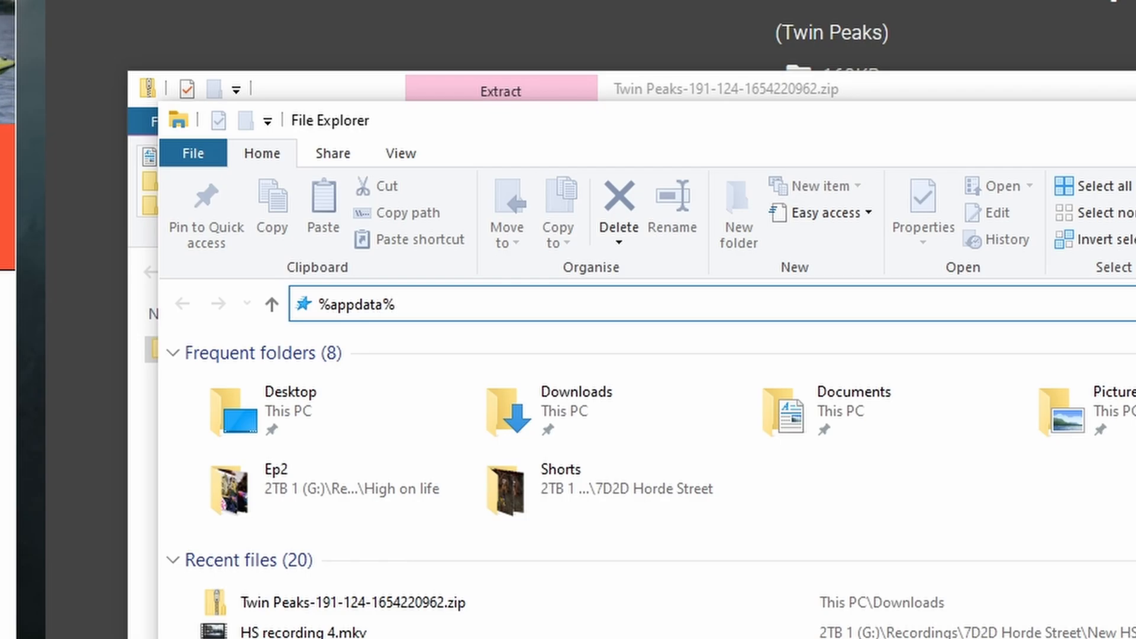
pyautogui.press('Enter')
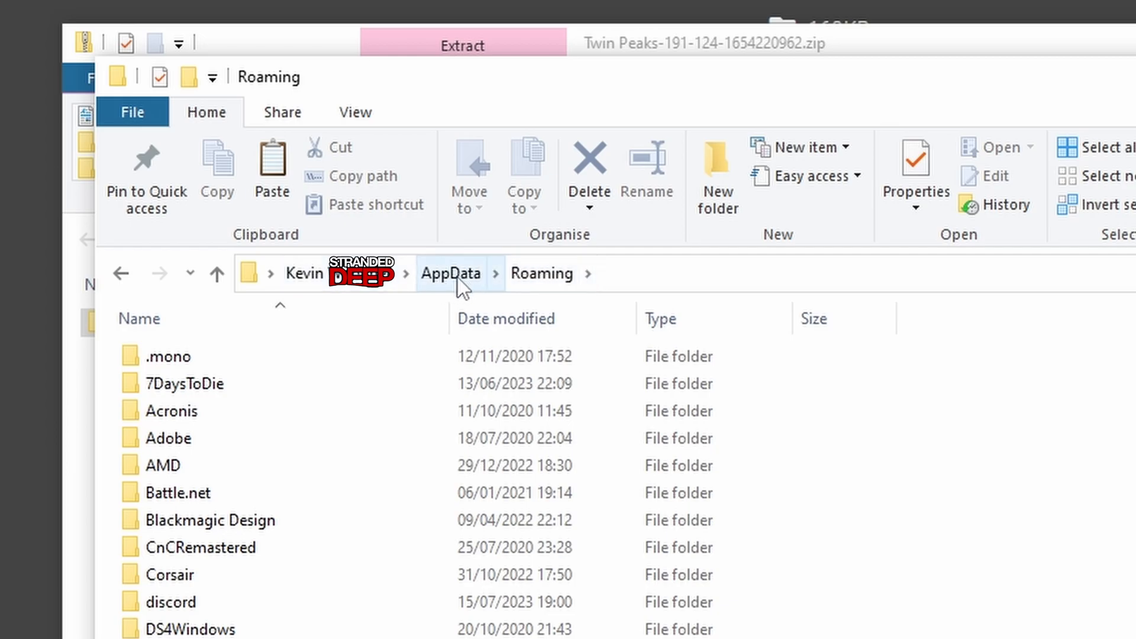
pyautogui.moveTo(466, 281)
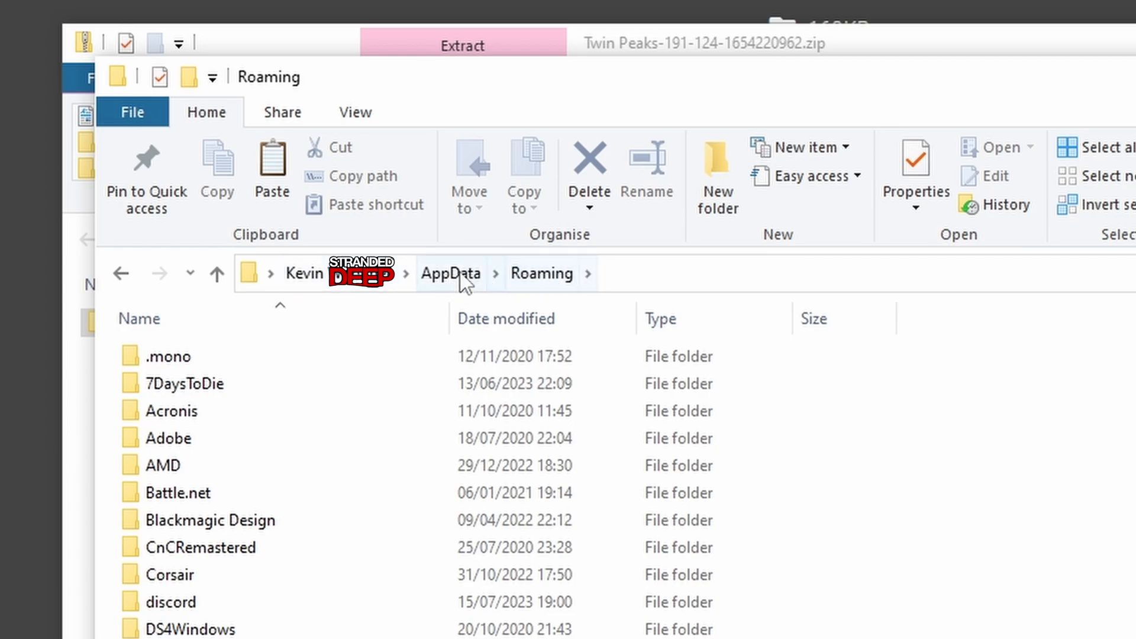
pyautogui.click(451, 273)
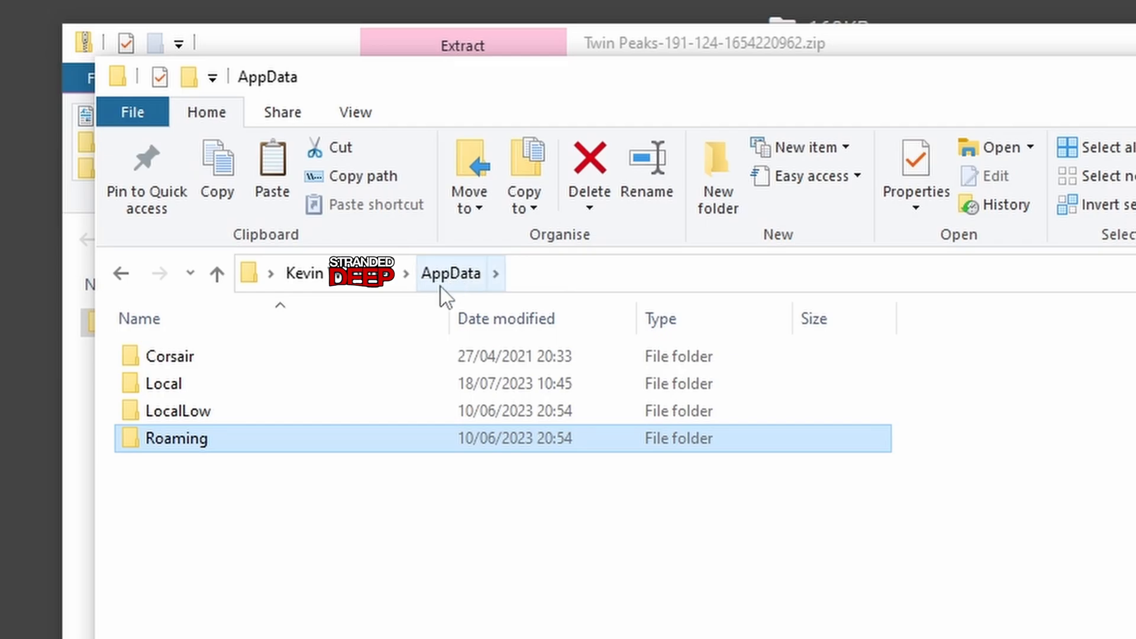
# - Open LocalLow > Beam Team Games > Stranded Deep > Data > Maps
pyautogui.doubleClick(180, 411)
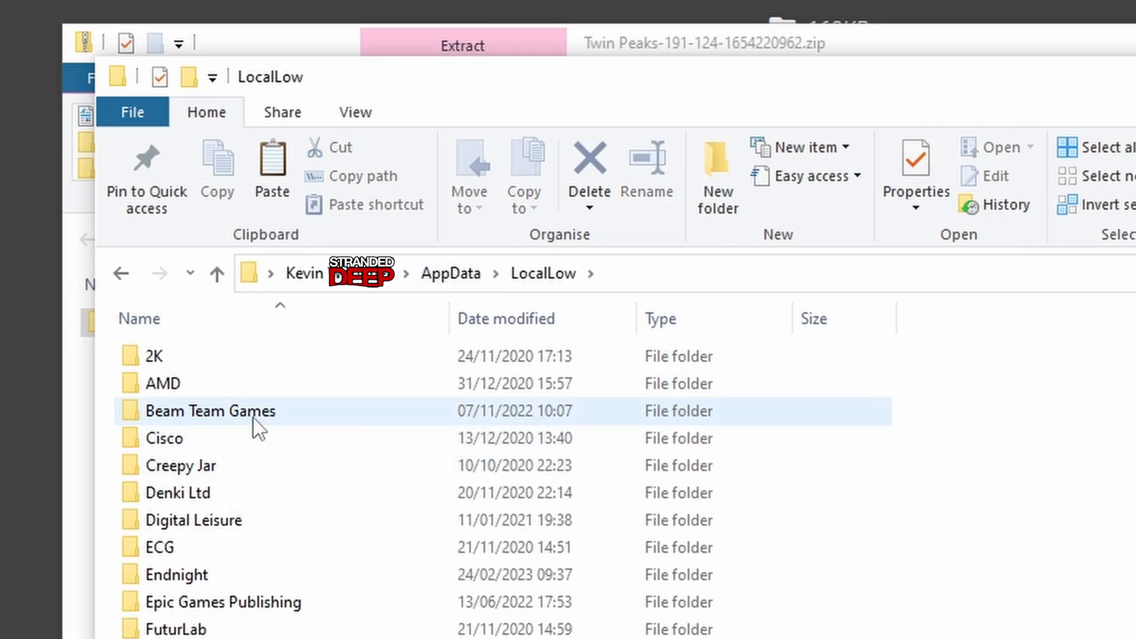
pyautogui.doubleClick(210, 412)
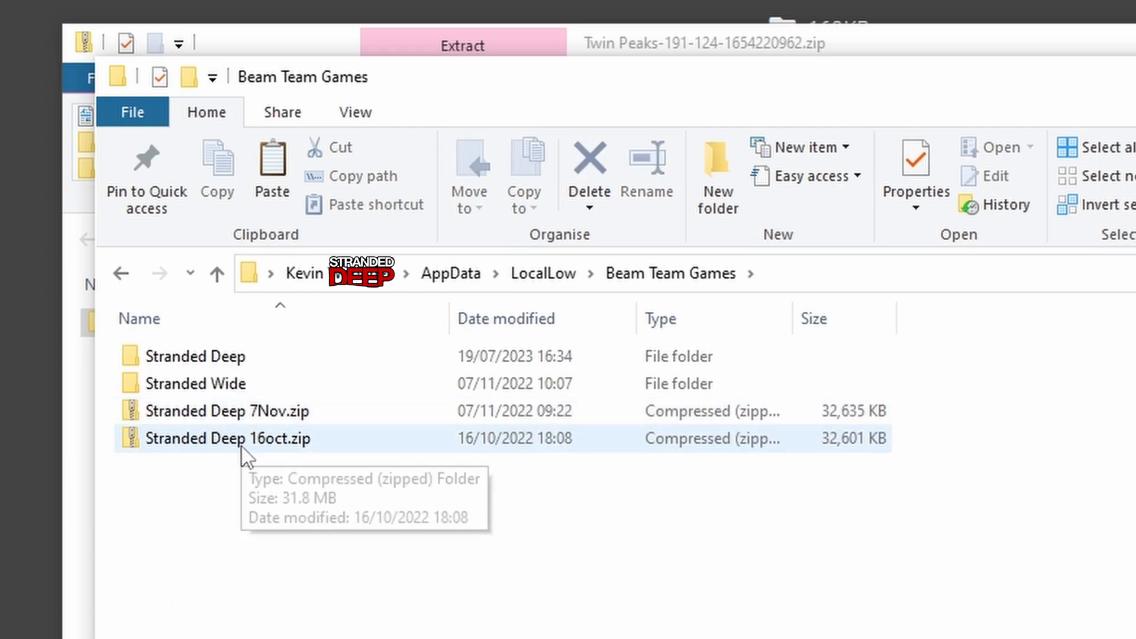
pyautogui.doubleClick(195, 357)
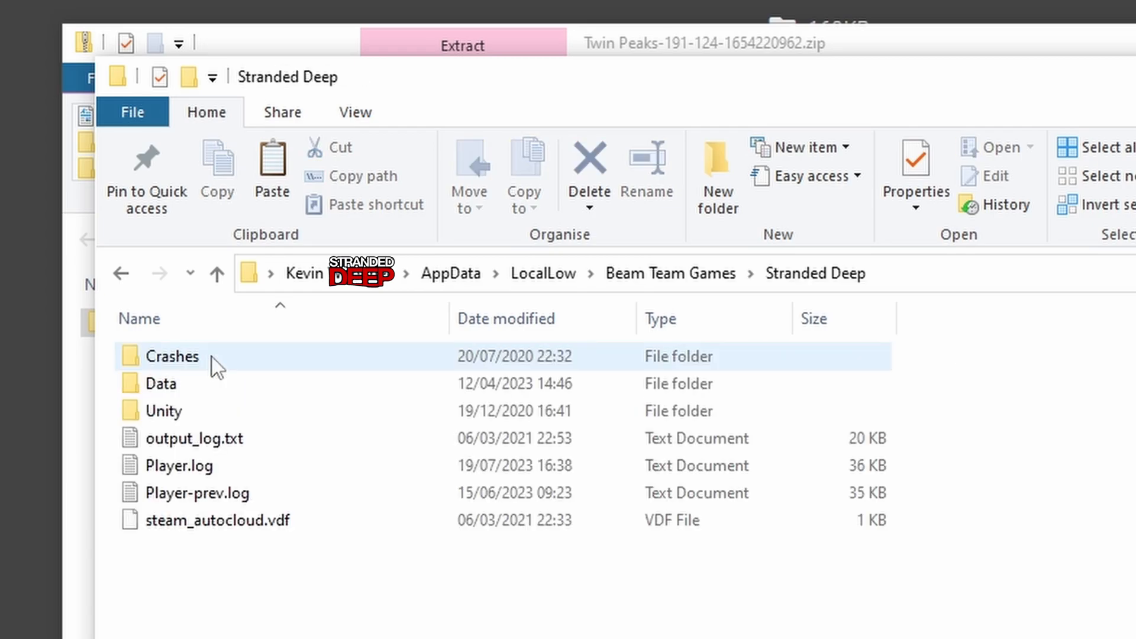
pyautogui.click(160, 384)
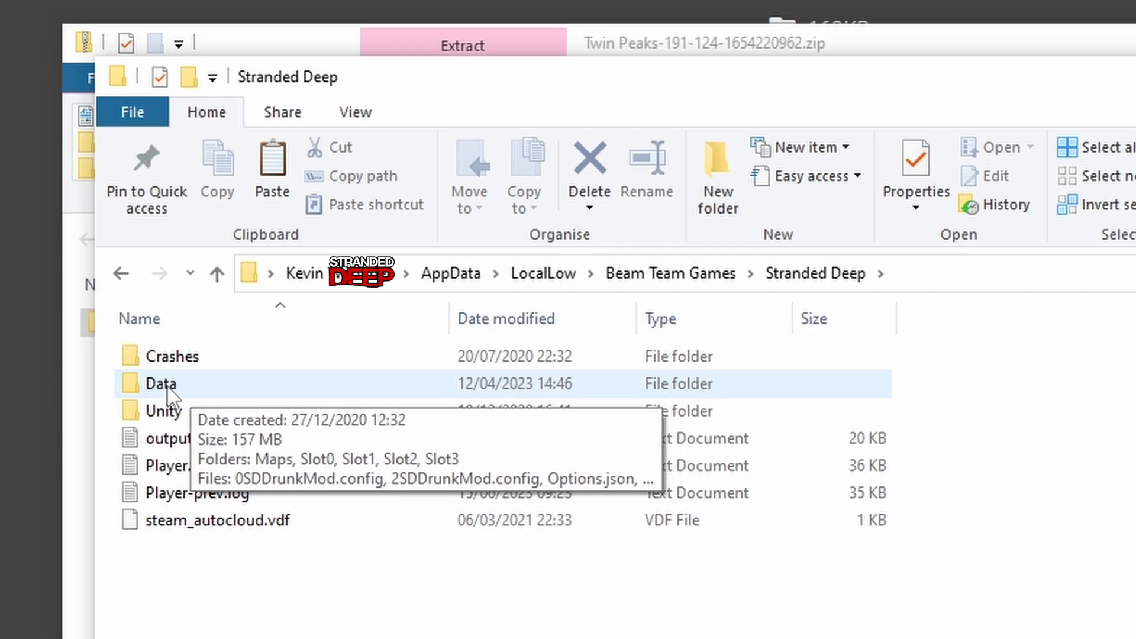
pyautogui.doubleClick(160, 383)
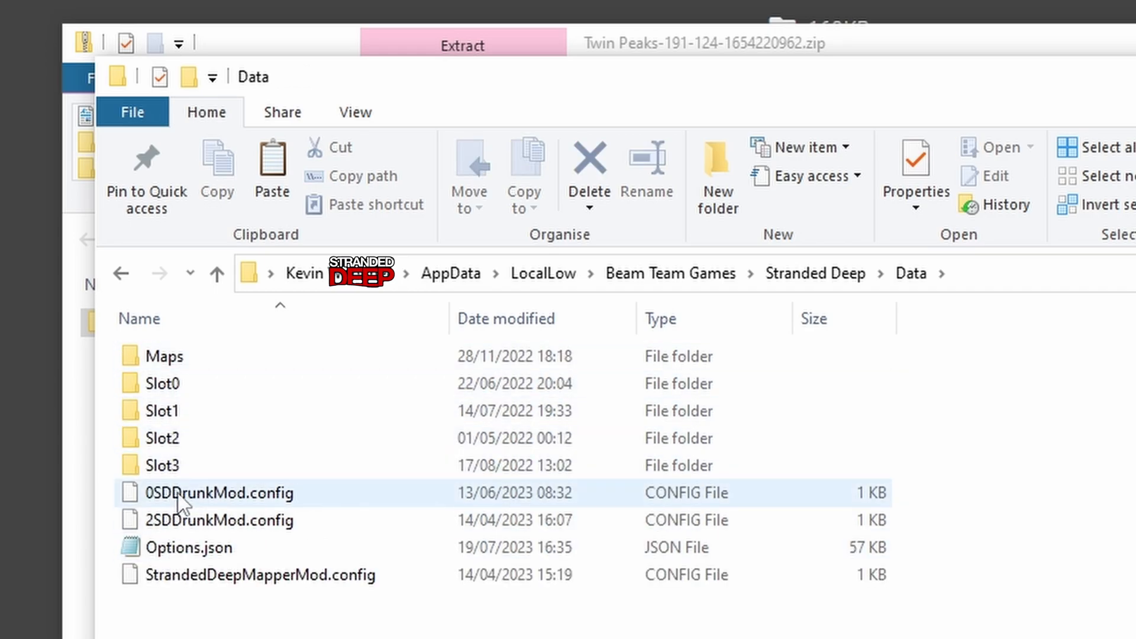
pyautogui.click(163, 438)
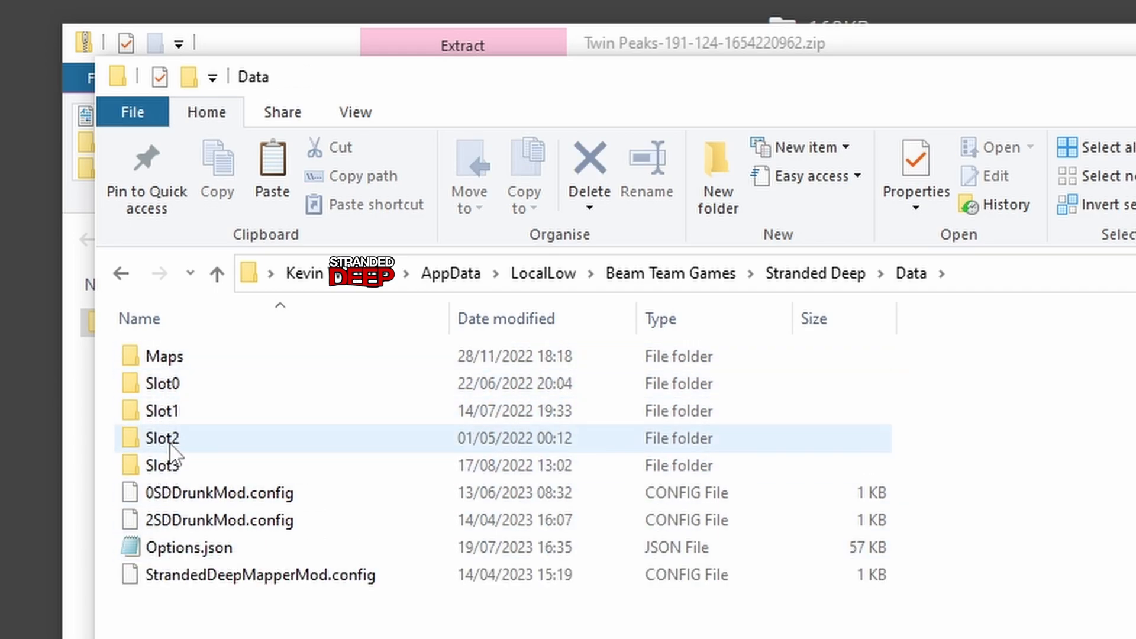
pyautogui.click(164, 356)
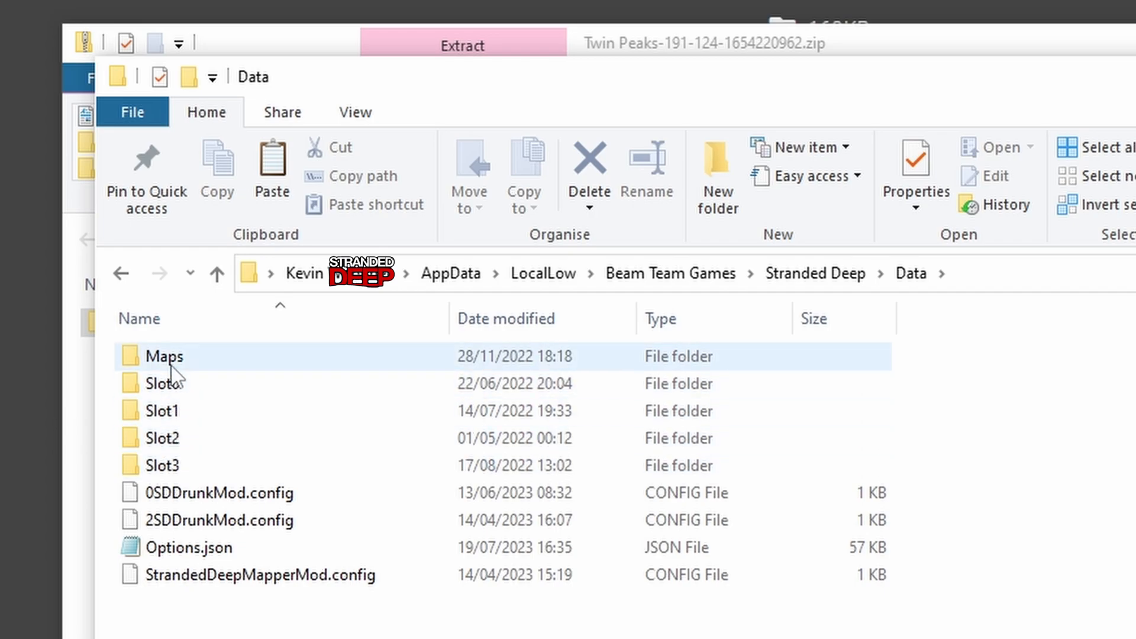
pyautogui.doubleClick(164, 357)
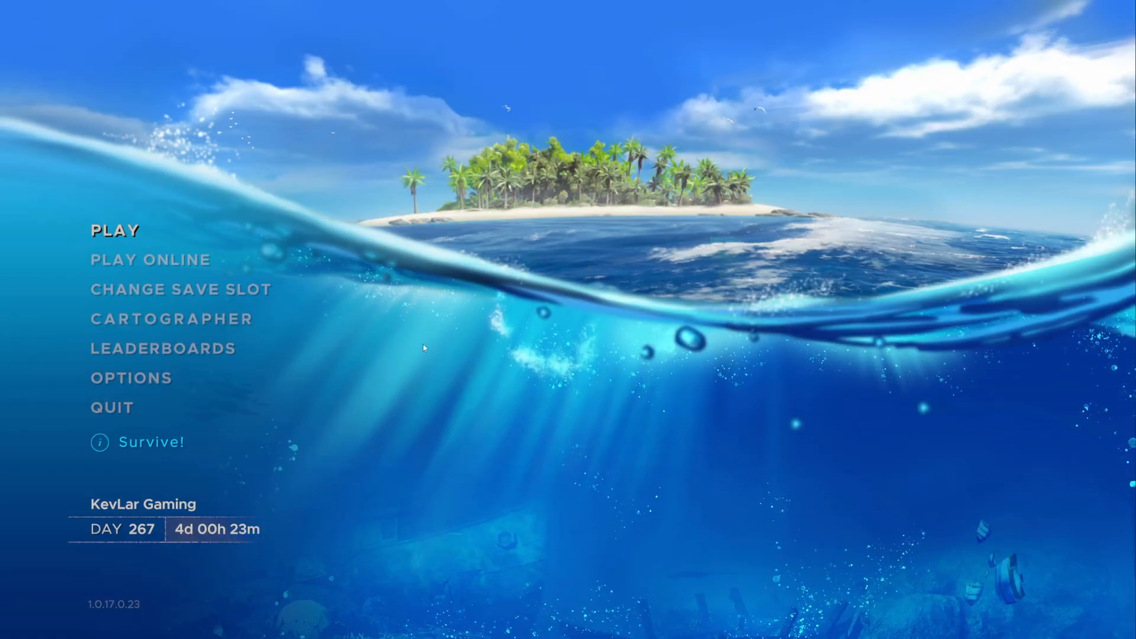
# - In Cartographer, place local Twin Peaks on the world map, apply, and check its details
pyautogui.click(116, 231)
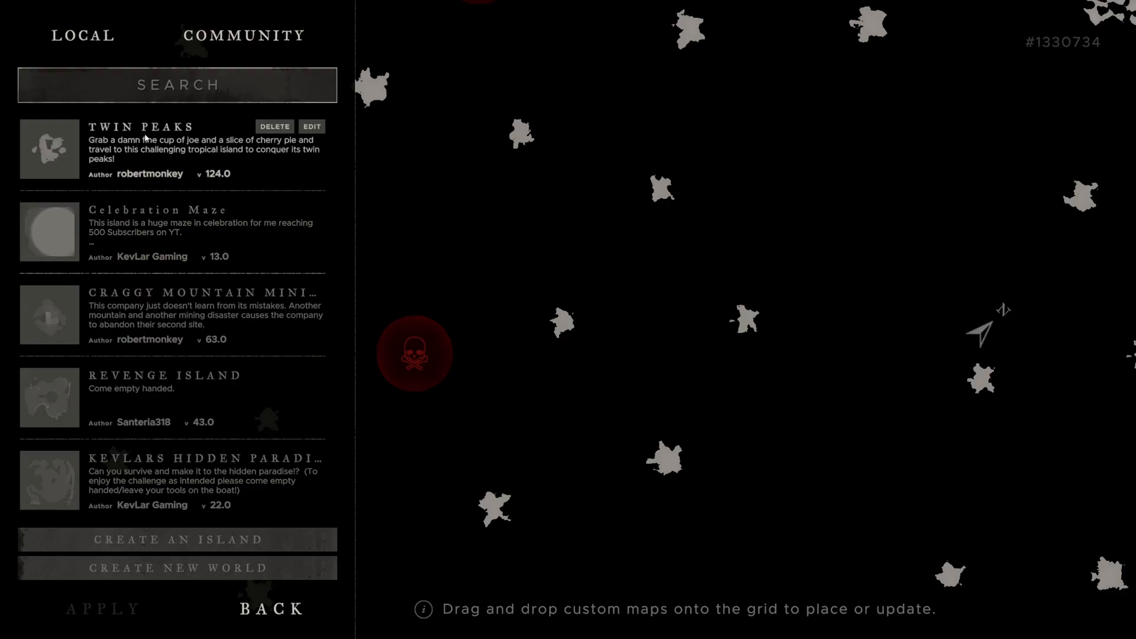
pyautogui.click(81, 33)
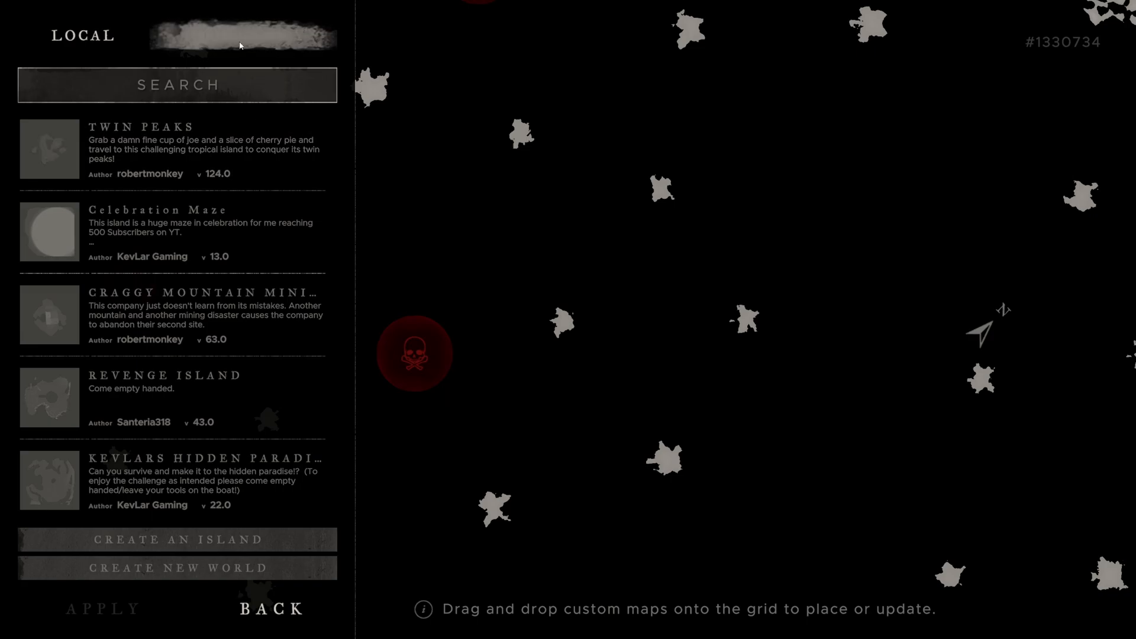
pyautogui.click(241, 34)
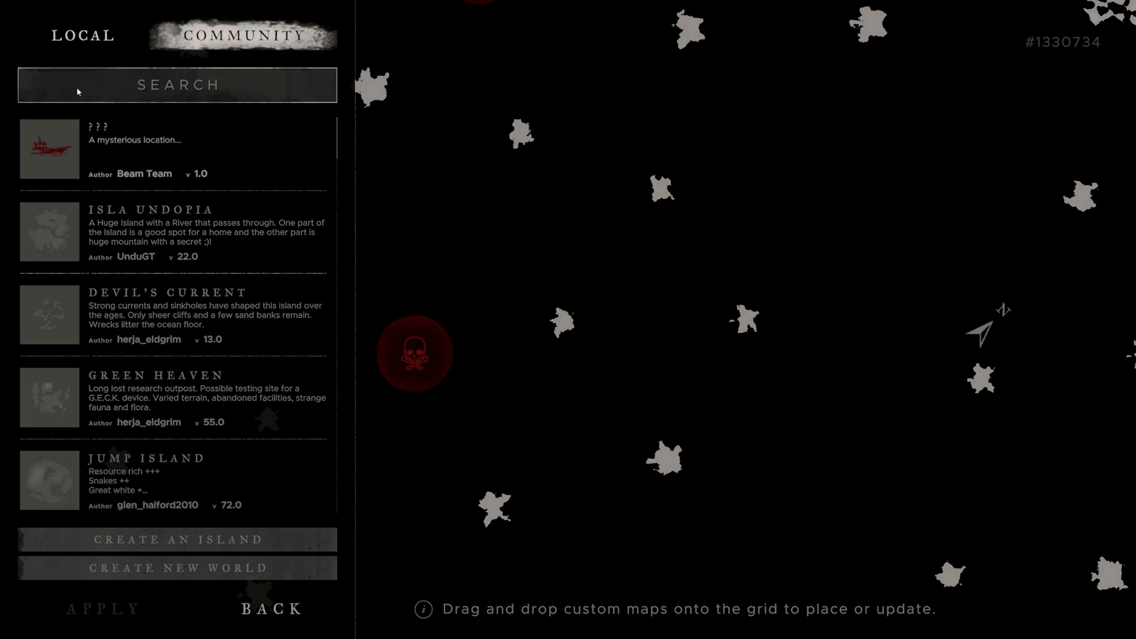
pyautogui.click(83, 34)
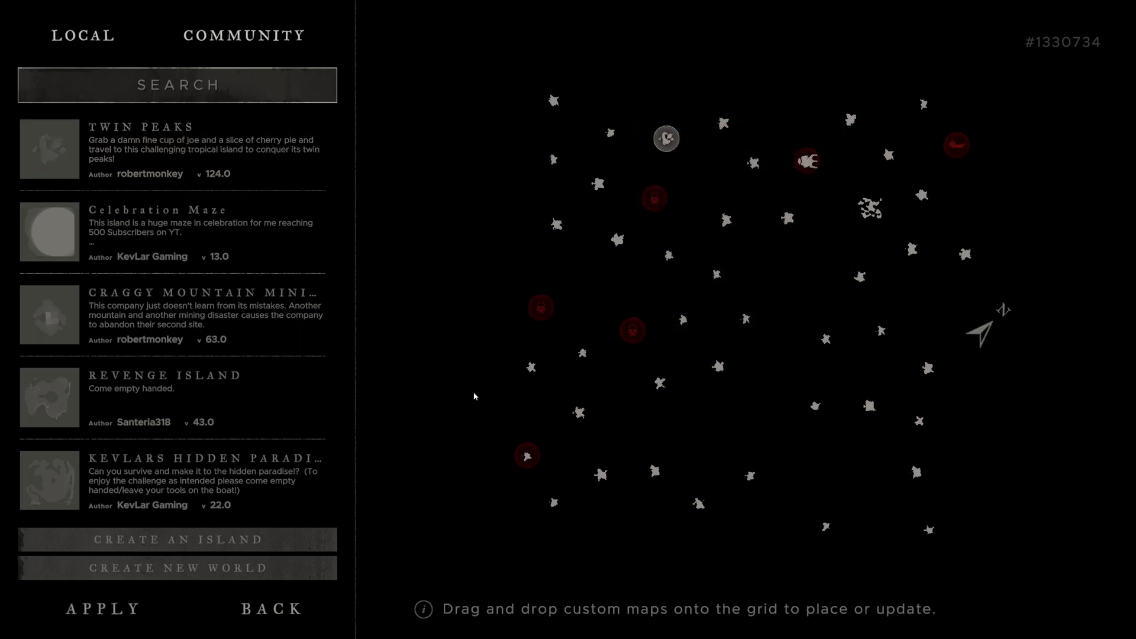
pyautogui.click(101, 609)
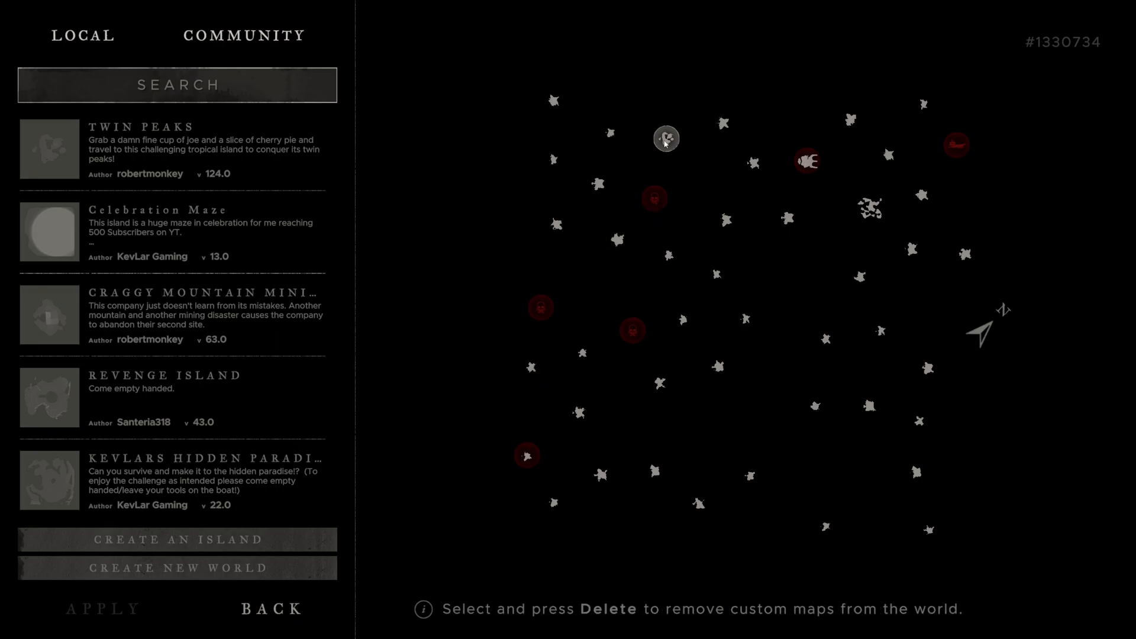
pyautogui.click(666, 138)
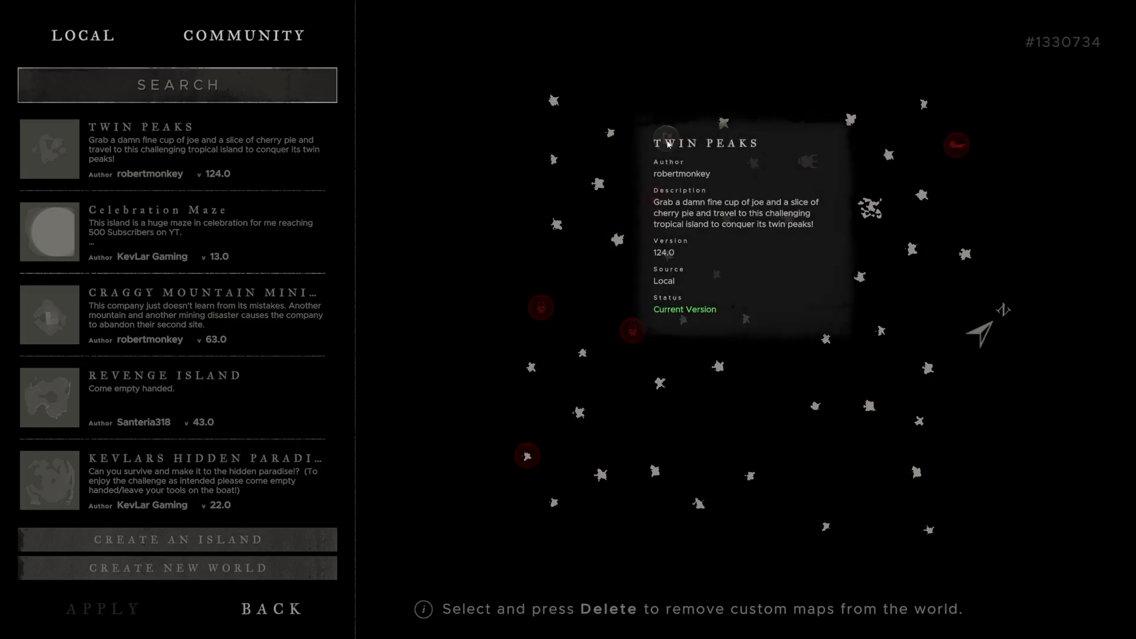